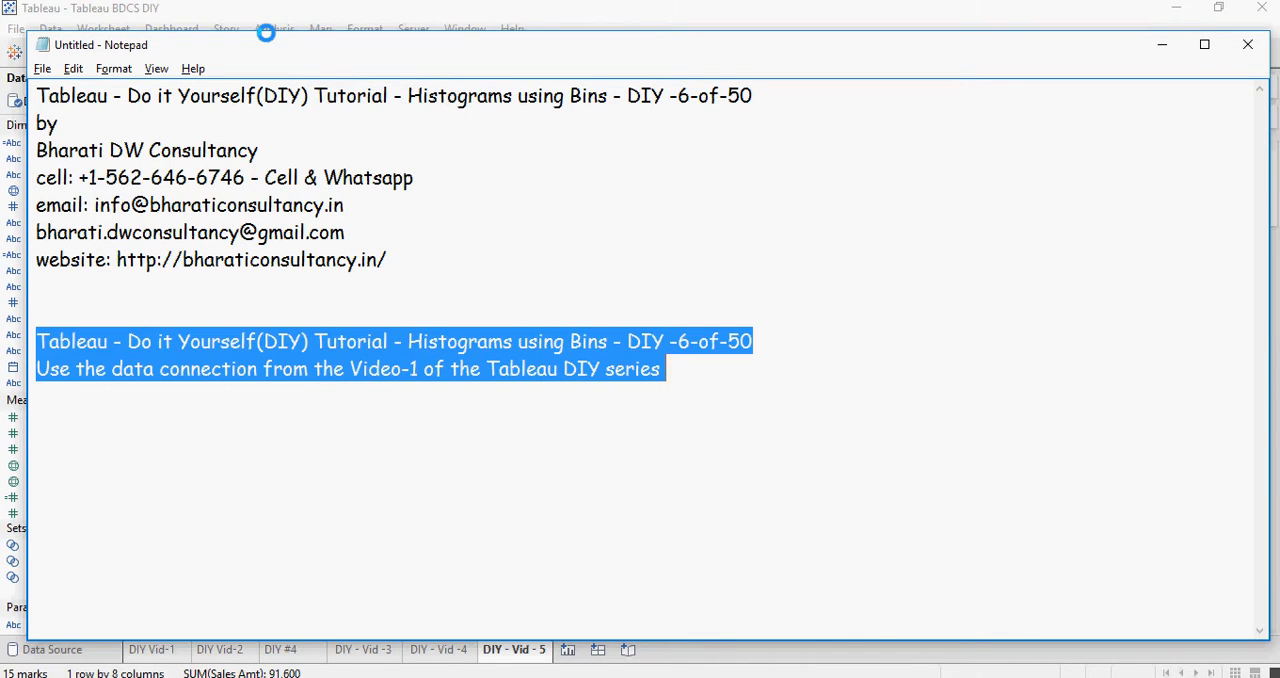
Write a histogram definition paragraph under the title and data-connection note, ending on a new line
{"action": "left_click", "coordinate": [717, 421]}
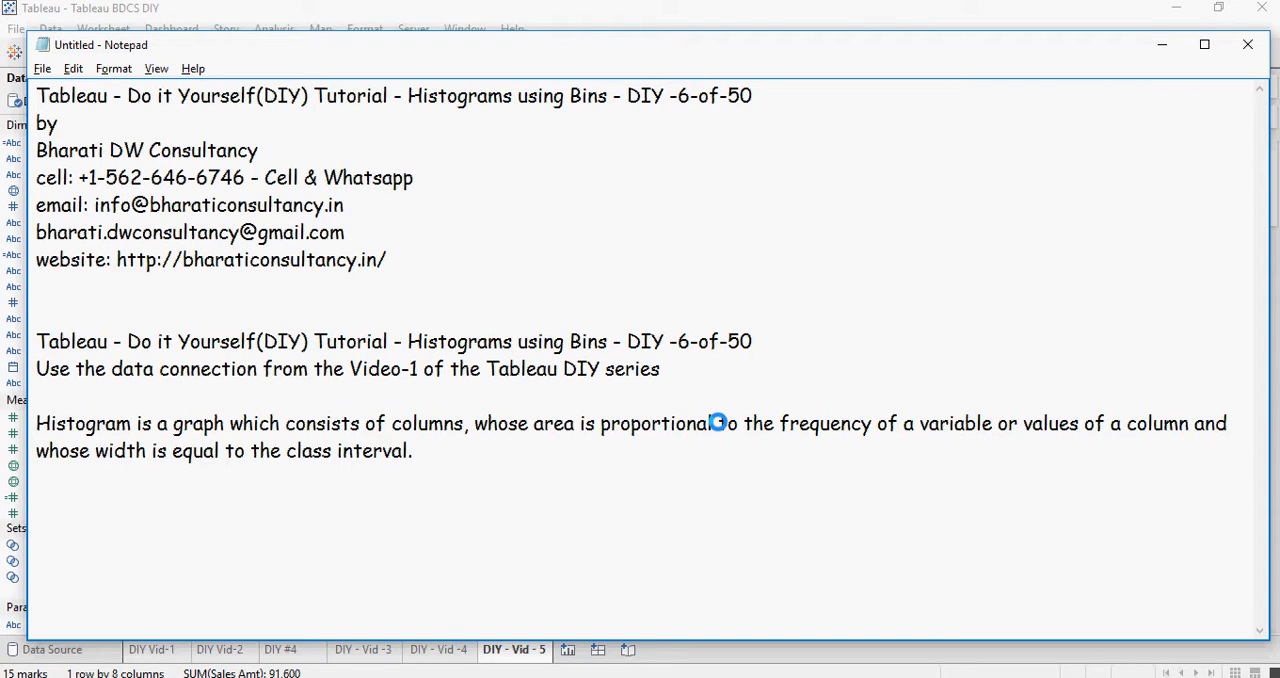
{"action": "key", "text": "enter"}
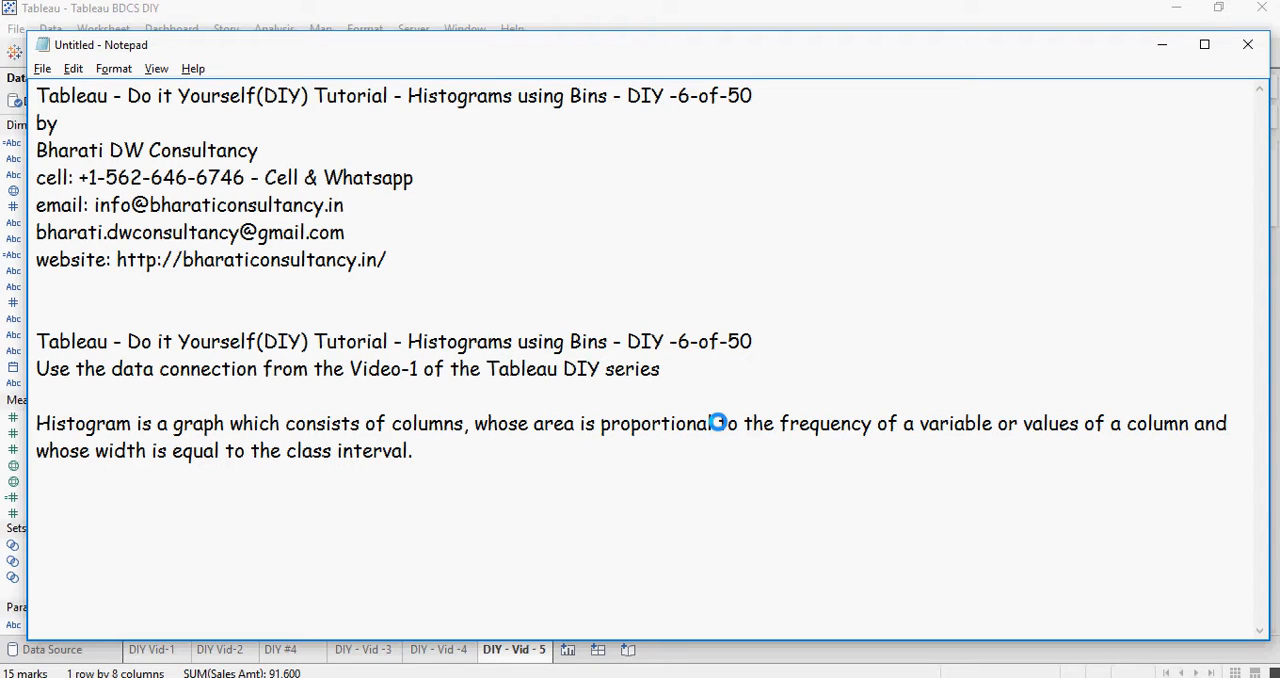
{"action": "key", "text": "Enter"}
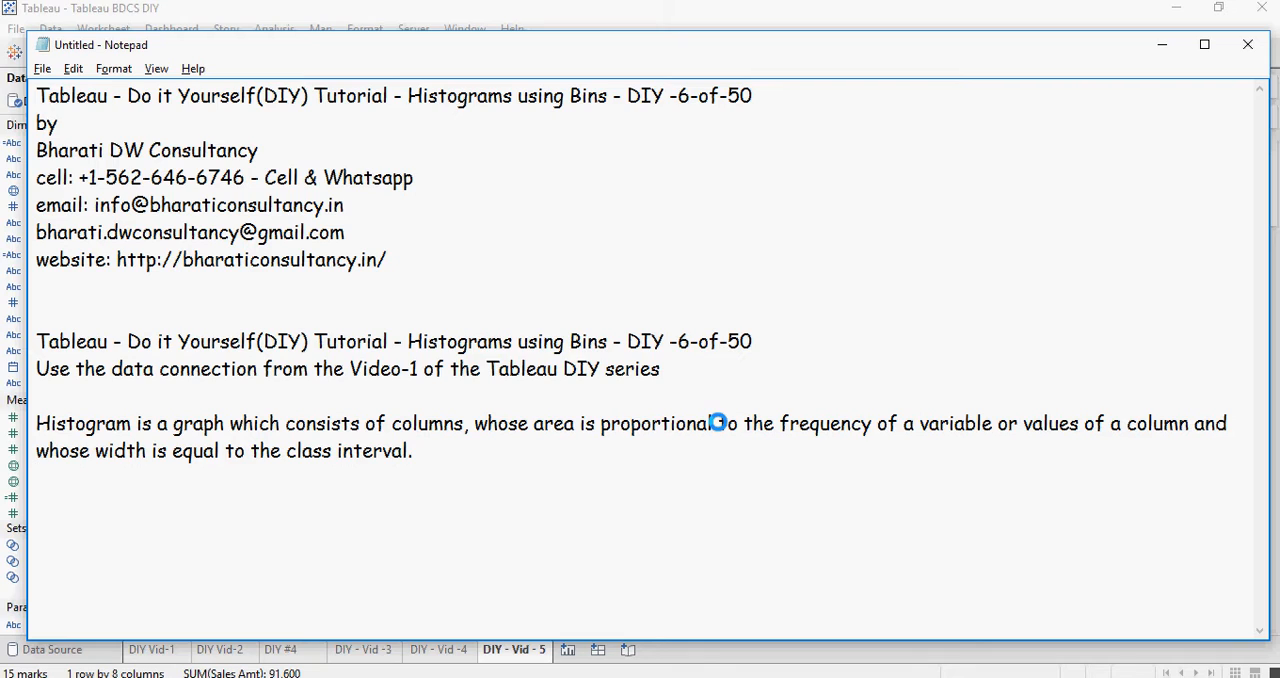
{"action": "key", "text": "Enter"}
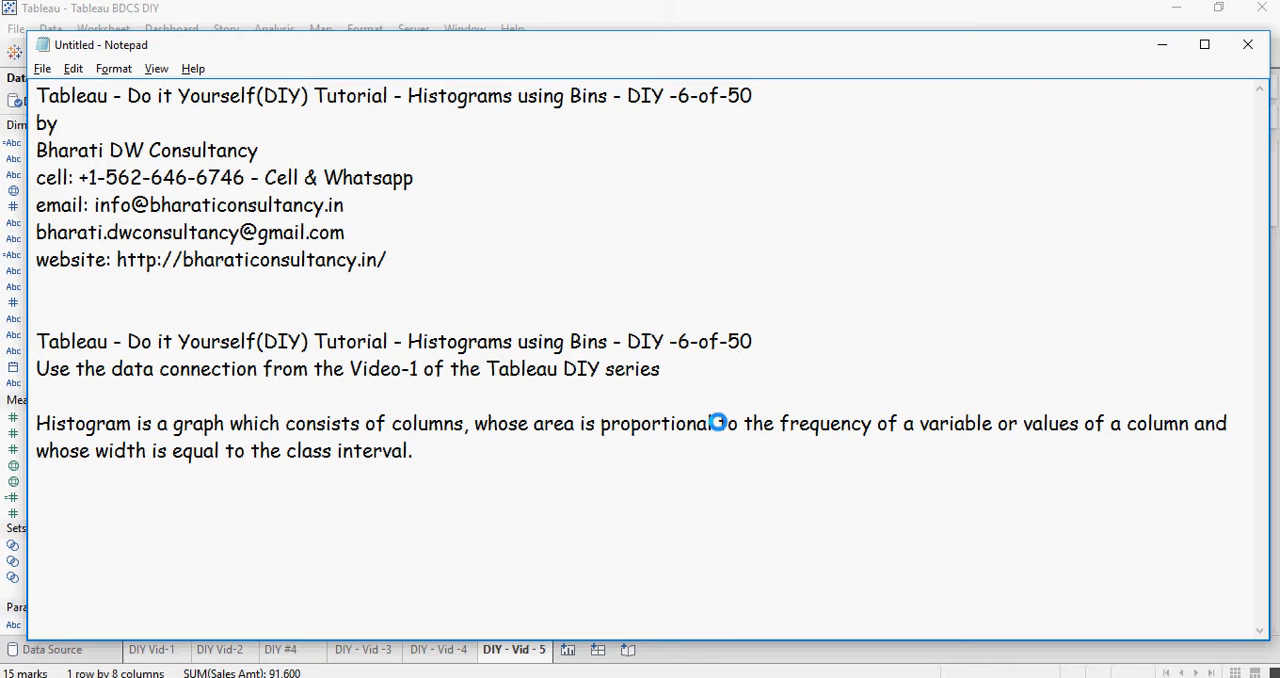
{"action": "key", "text": "enter"}
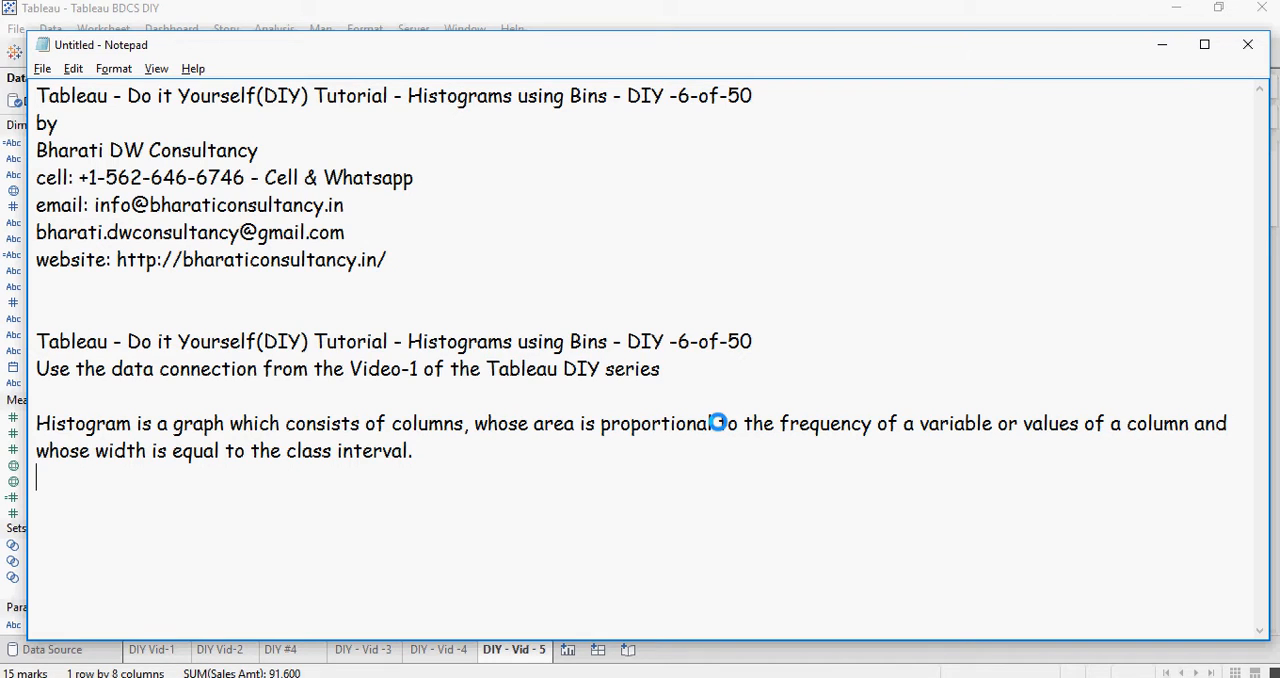
{"action": "mouse_move", "coordinate": [735, 423]}
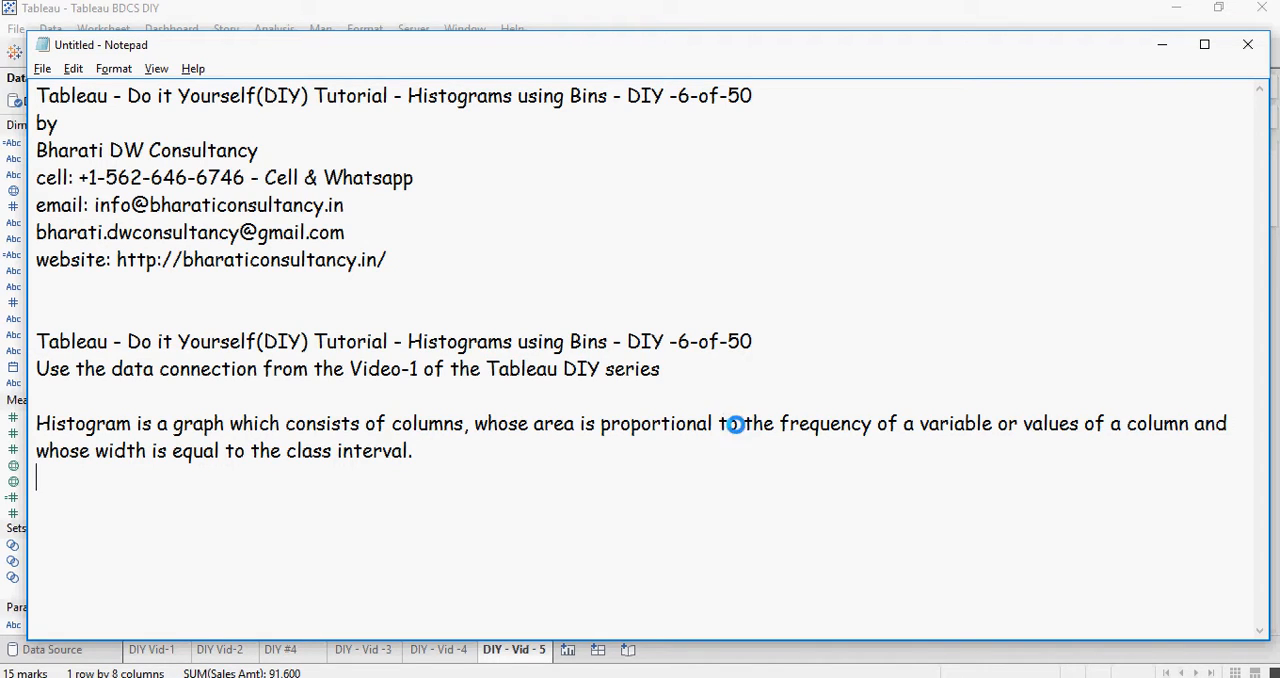
{"action": "mouse_move", "coordinate": [781, 515]}
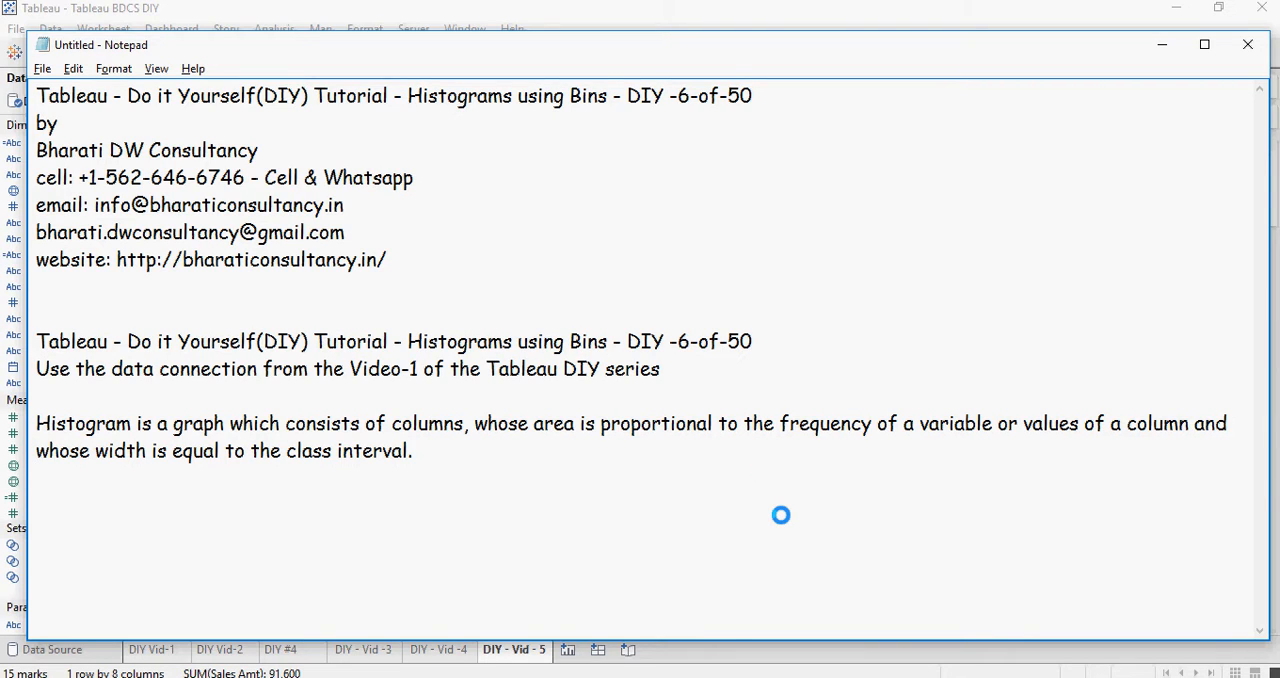
{"action": "mouse_move", "coordinate": [332, 604]}
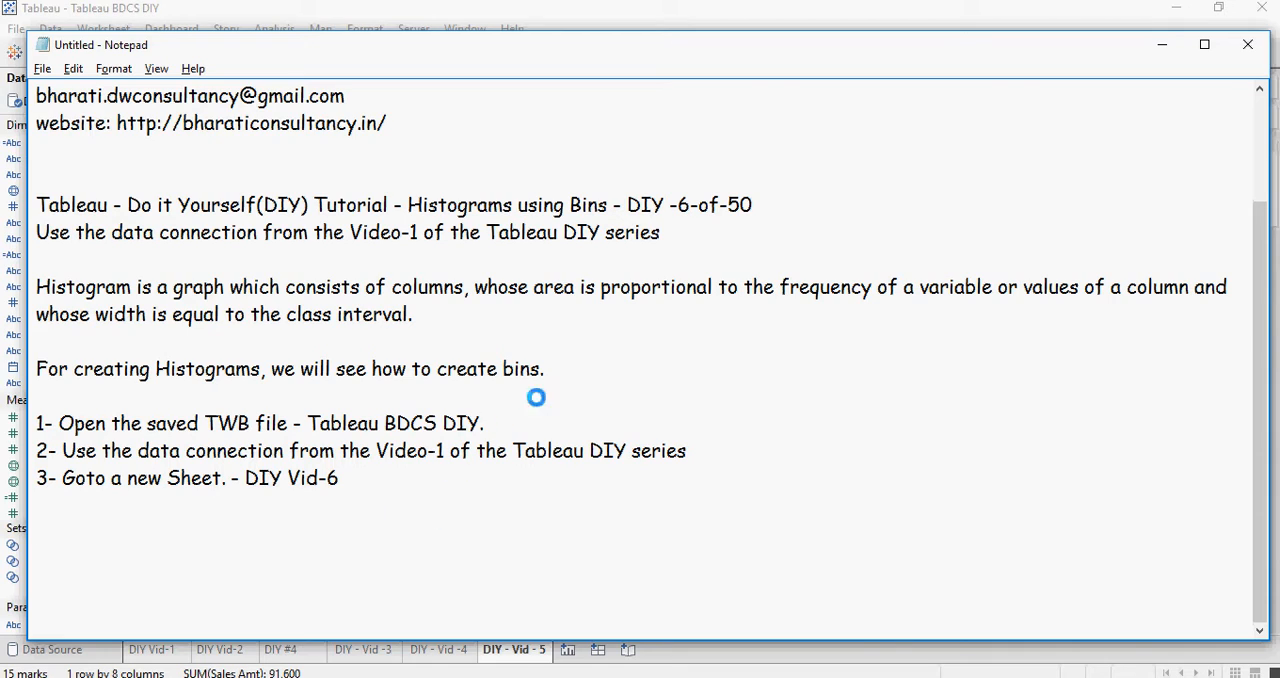
{"action": "mouse_move", "coordinate": [390, 442]}
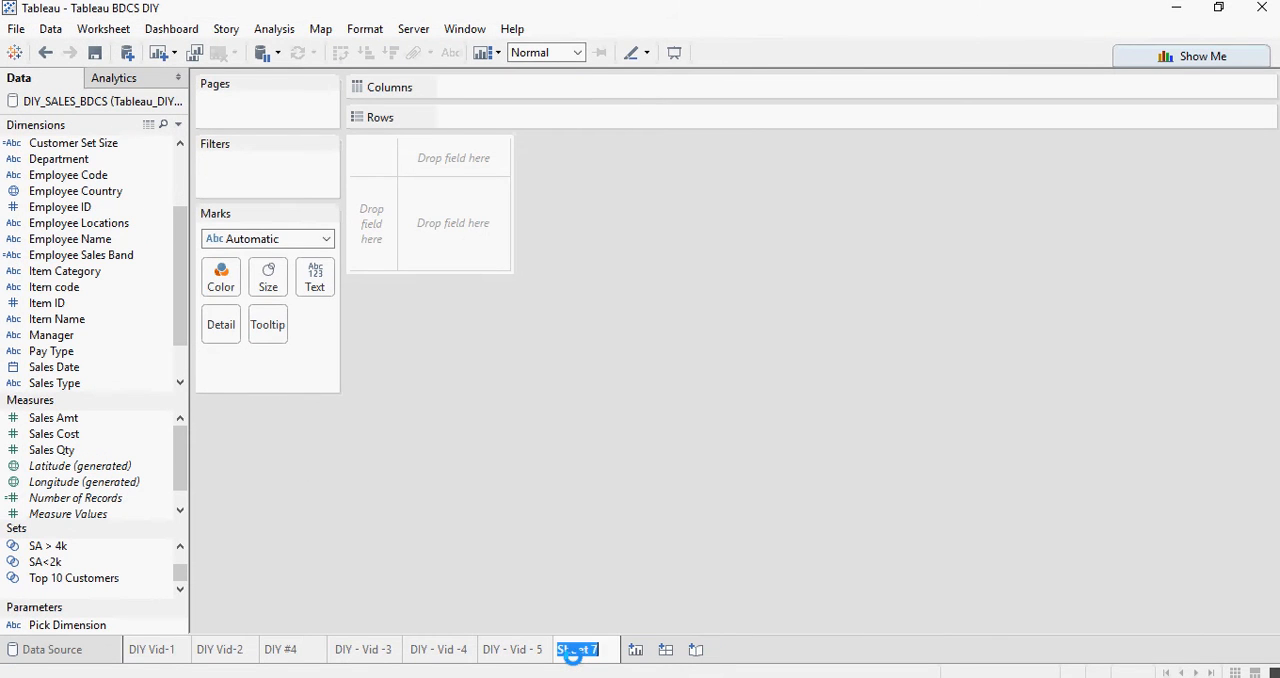
Enter 'DIY - Vid - 6' as the new worksheet tab's name
{"action": "type", "text": "DIY"}
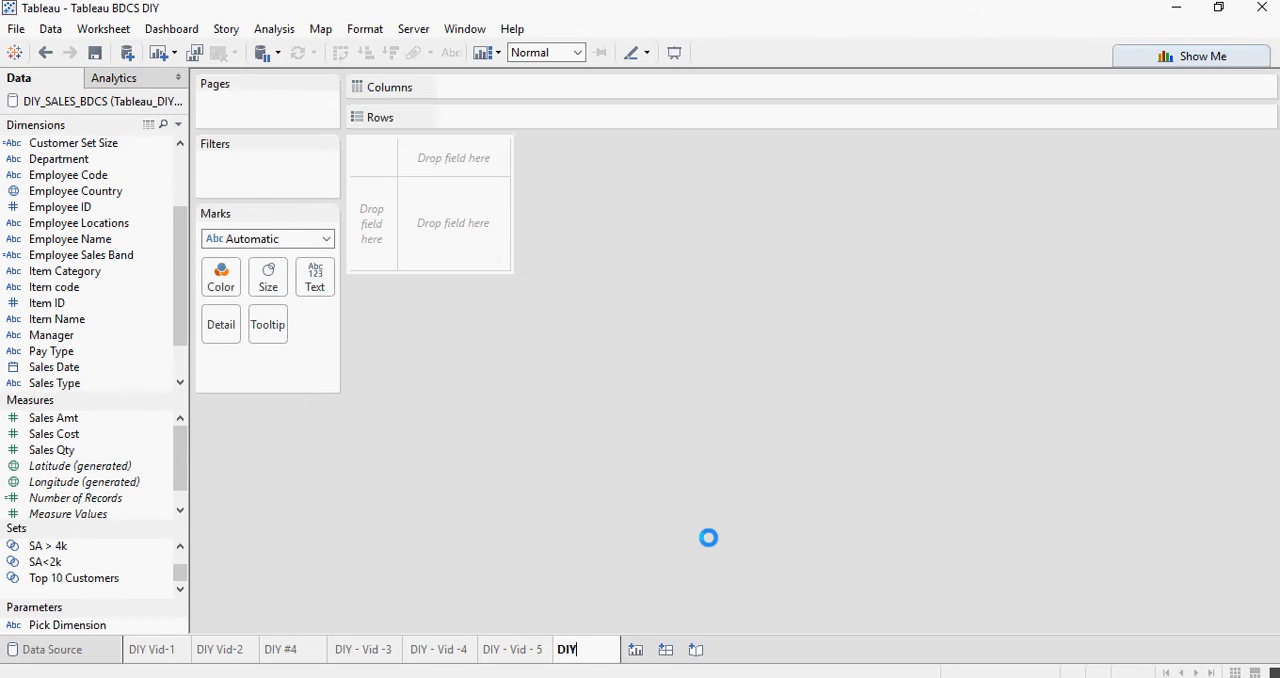
{"action": "type", "text": "- Vi"}
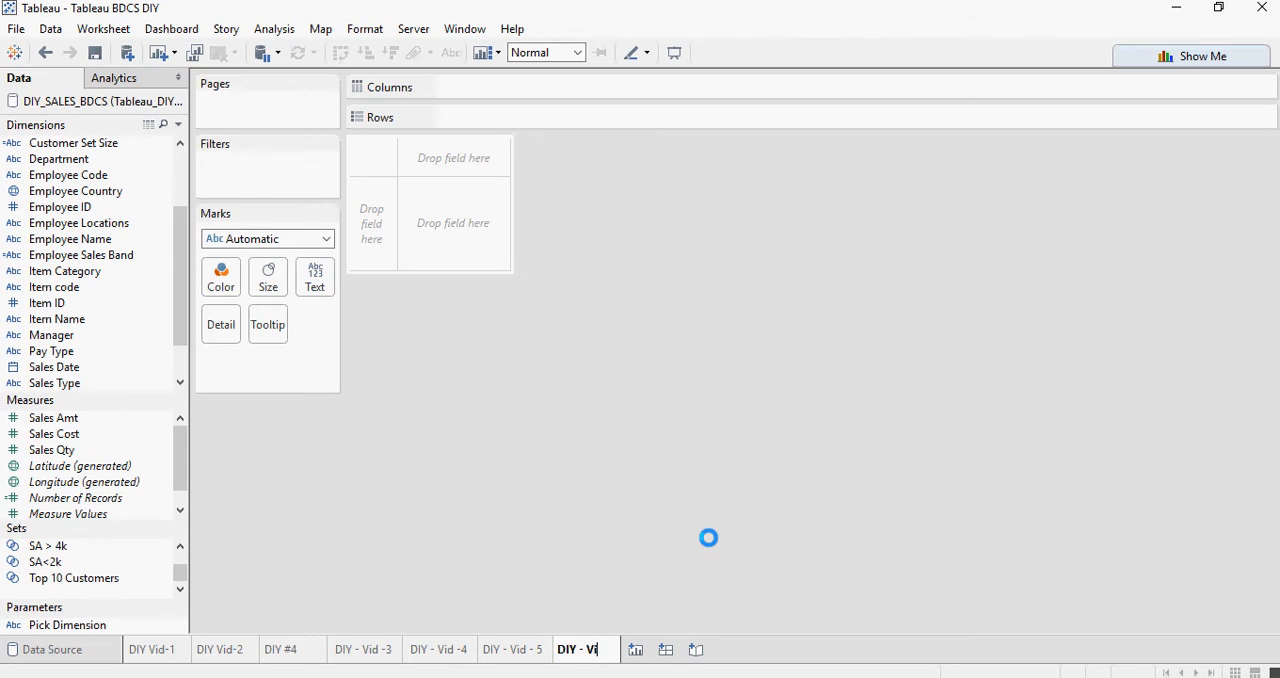
{"action": "type", "text": "d - 6"}
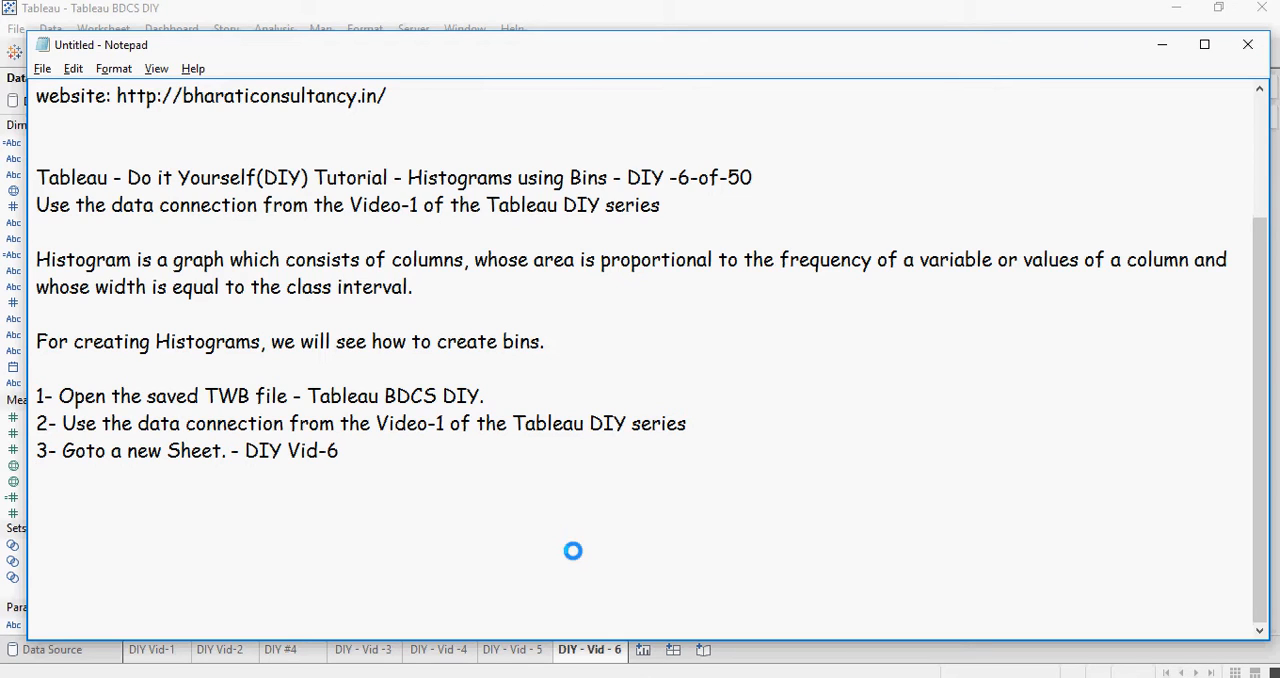
Add note steps 4 and 5: create bins on Sales Cost and set bin size 50
{"action": "type", "text": "4- Create bins for Sales cost; right click on the Sales Cost measure, and select Create bins."}
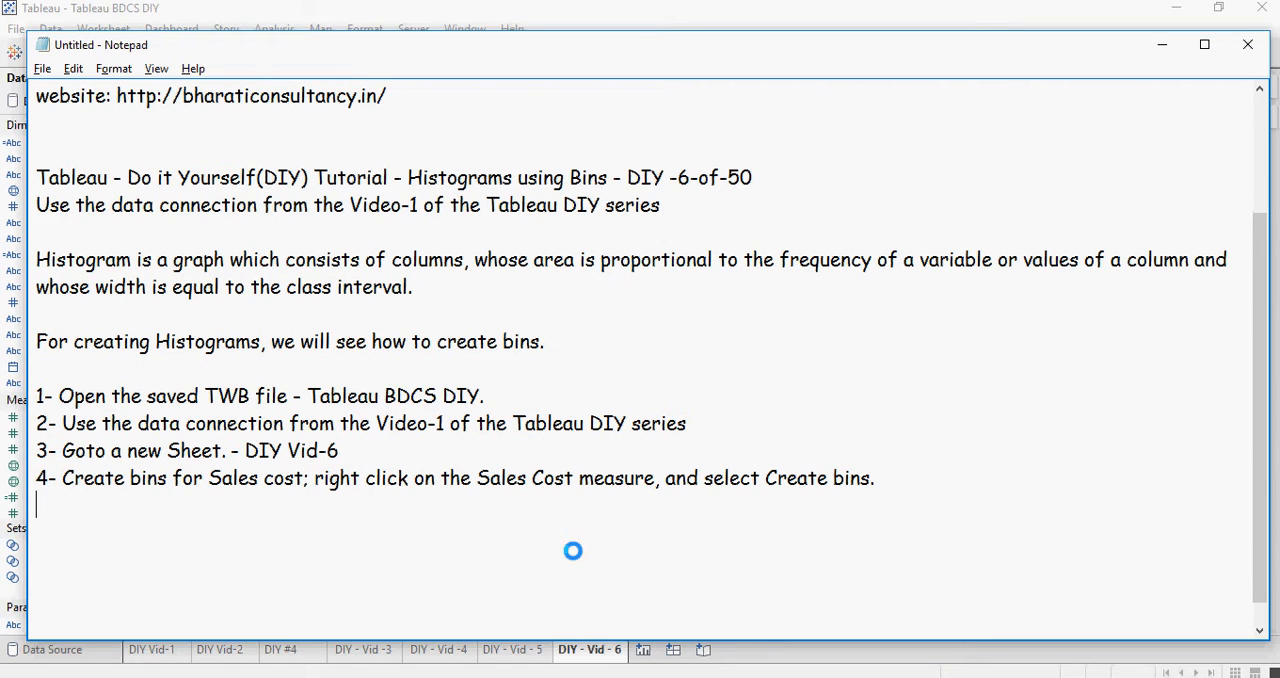
{"action": "type", "text": "5- Now set the bin-size as 50. You can set it to per the requirement."}
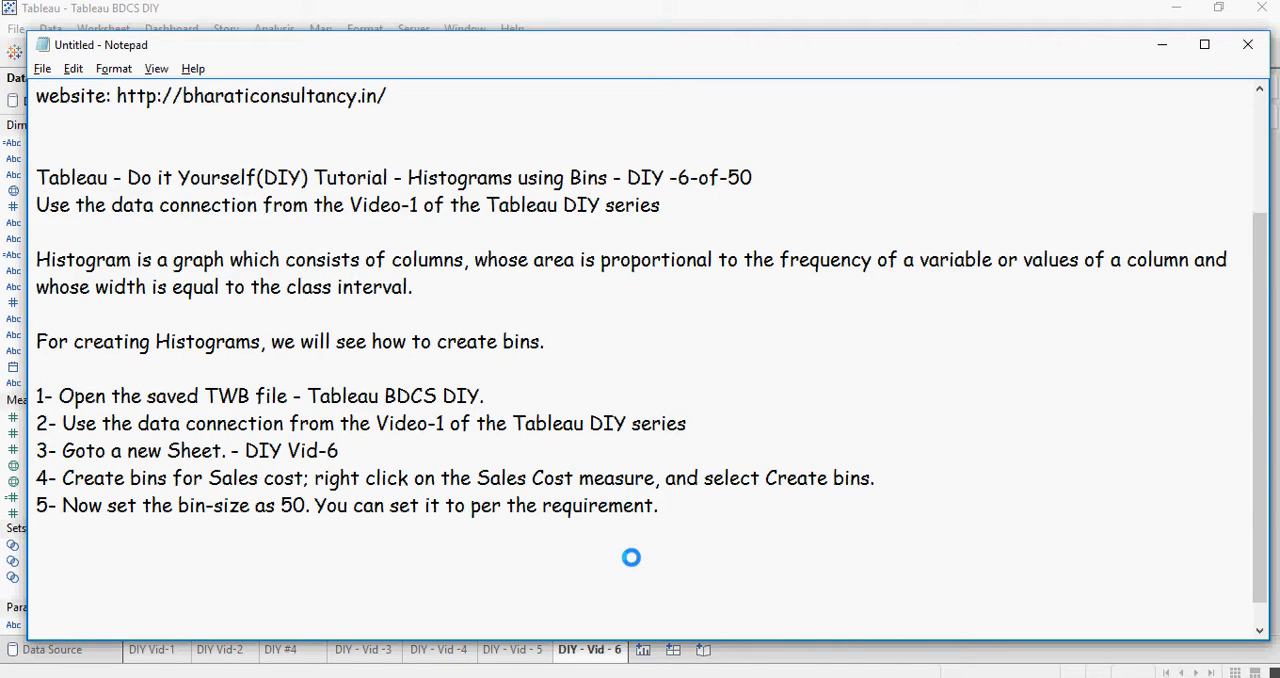
{"action": "mouse_move", "coordinate": [629, 570]}
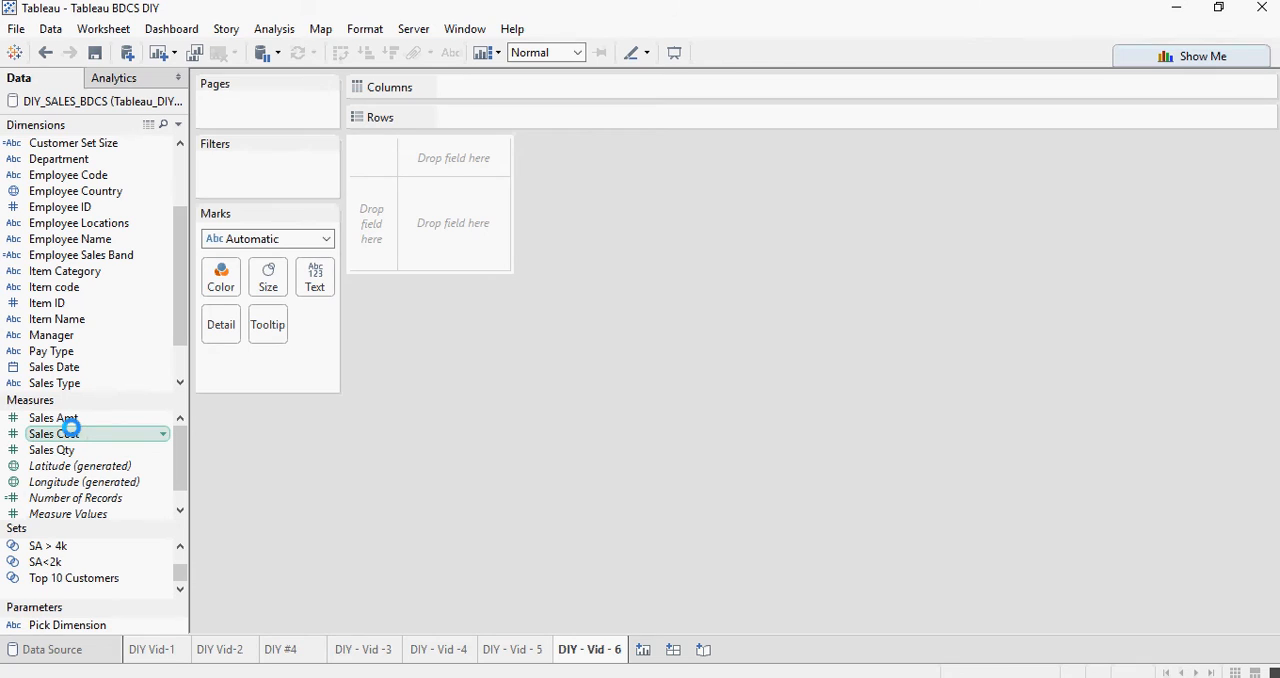
Create bins from the Sales Cost measure with a bin size of 50
{"action": "right_click", "coordinate": [54, 433]}
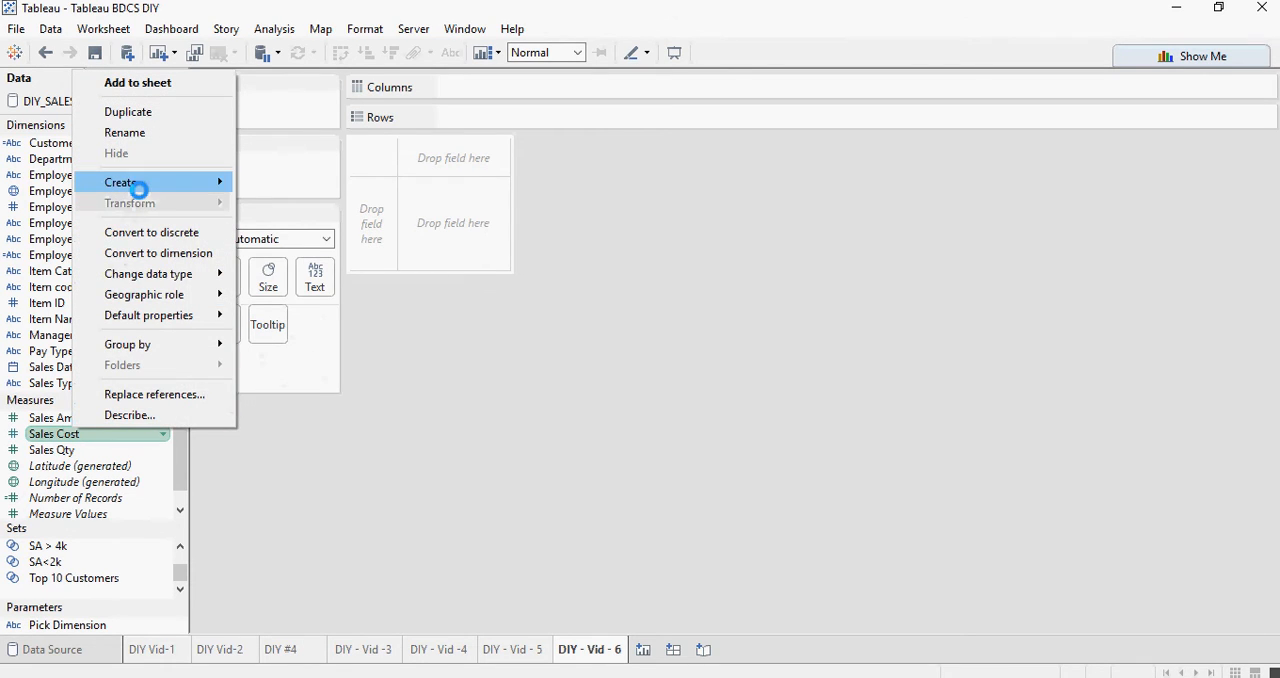
{"action": "mouse_move", "coordinate": [120, 182]}
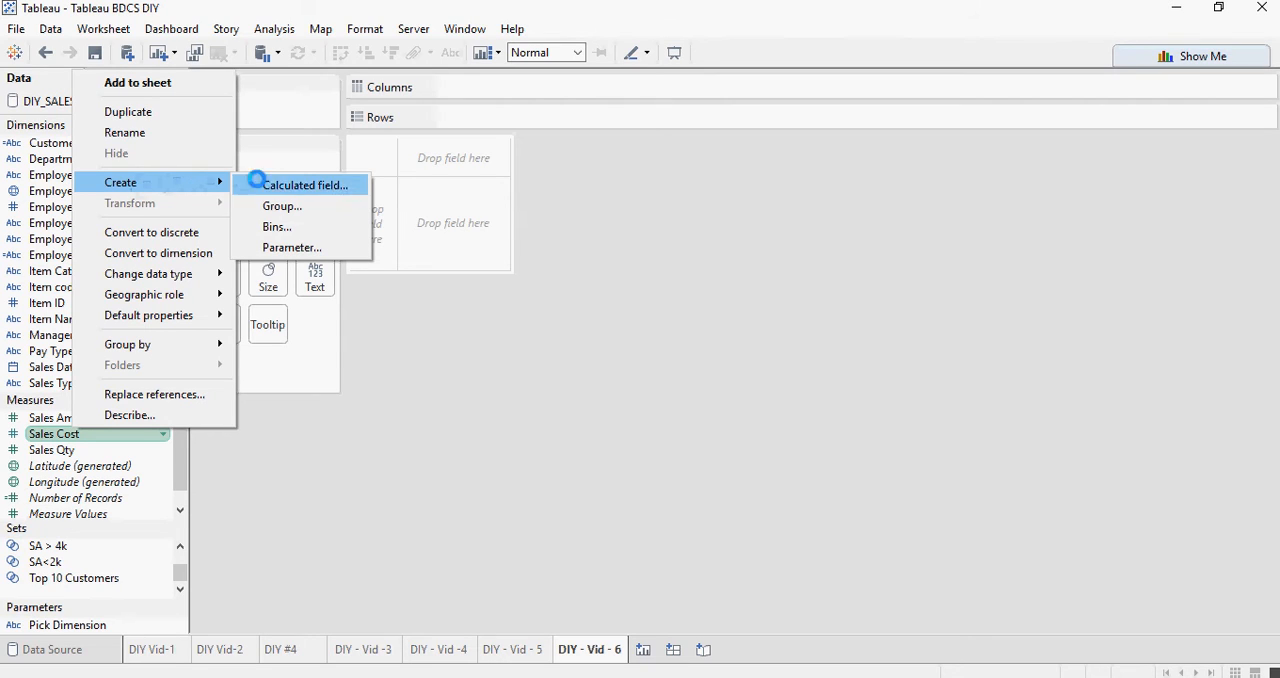
{"action": "mouse_move", "coordinate": [277, 226]}
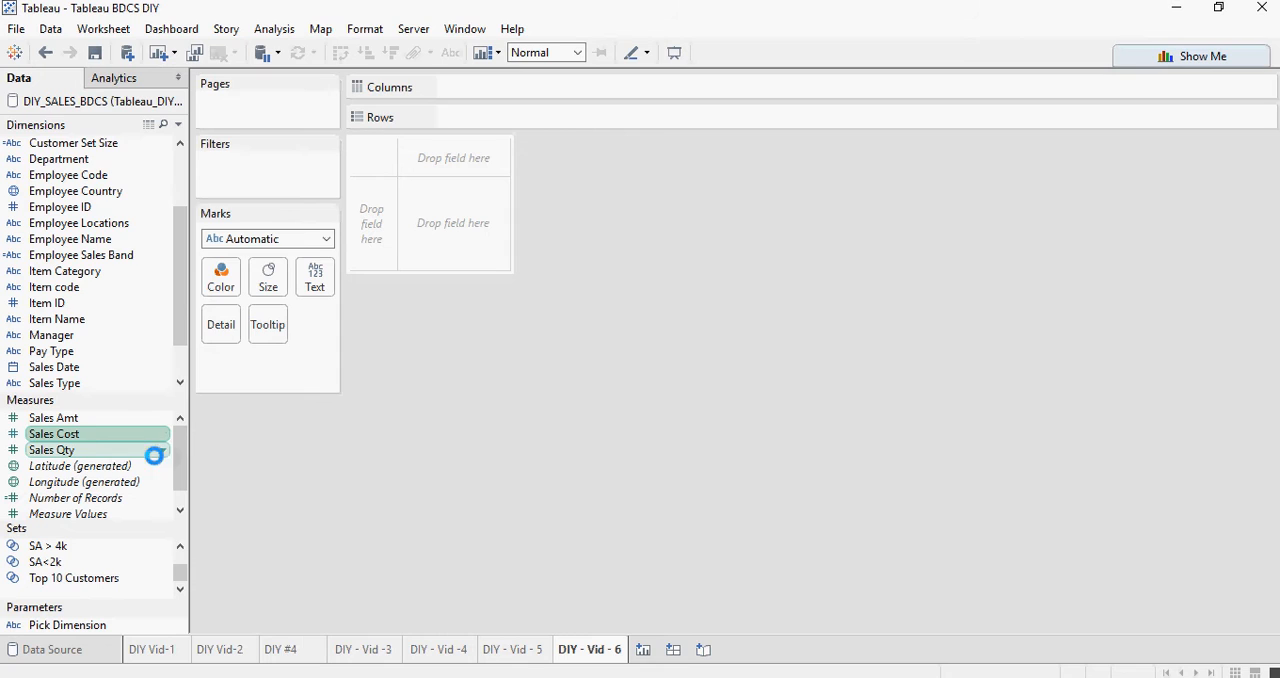
{"action": "right_click", "coordinate": [54, 433]}
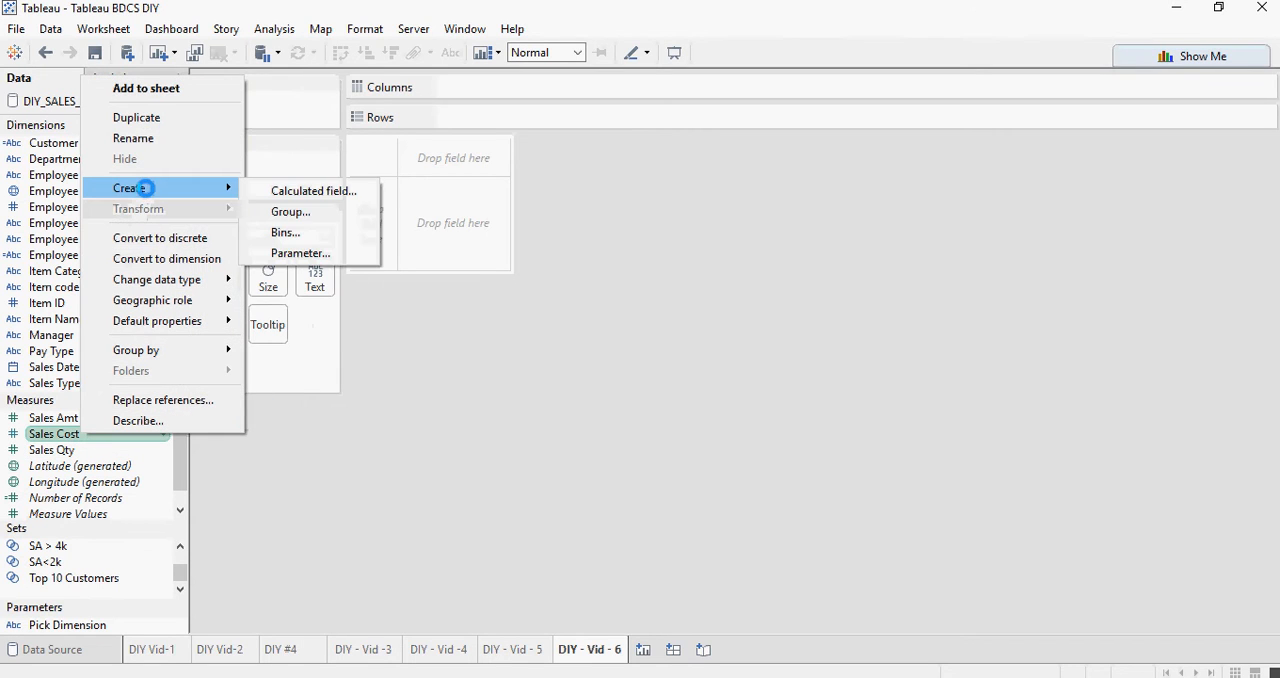
{"action": "left_click", "coordinate": [285, 232]}
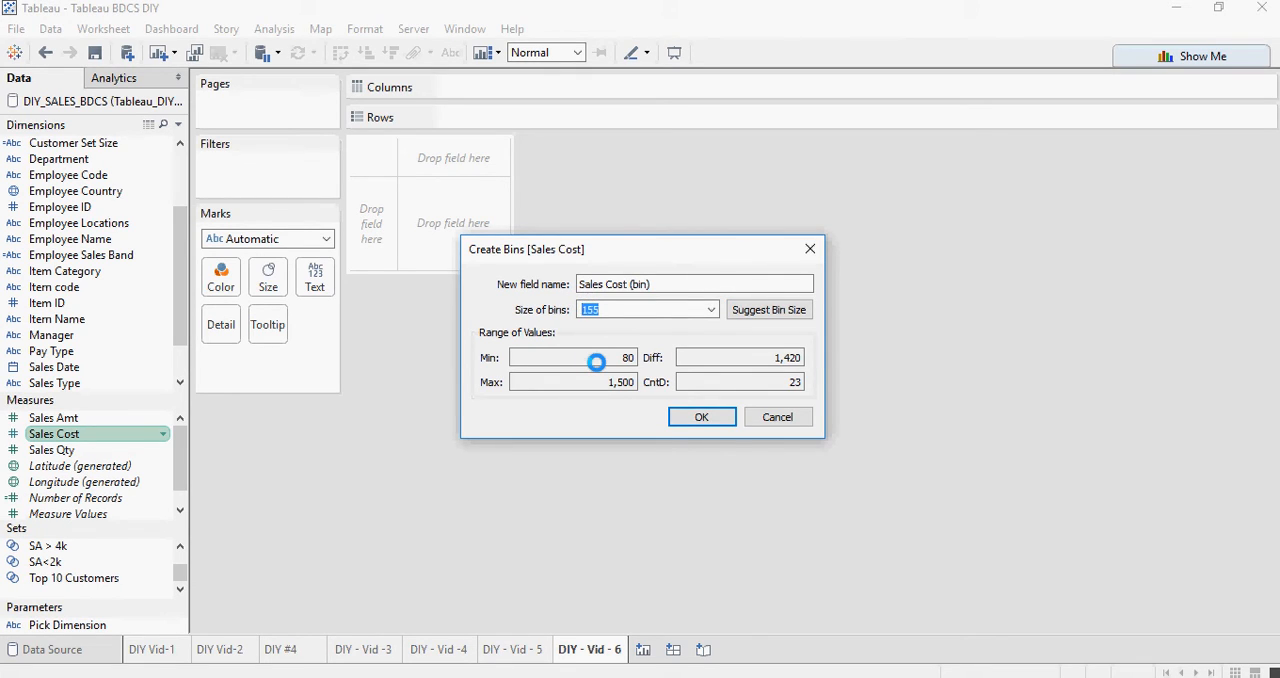
{"action": "type", "text": "50"}
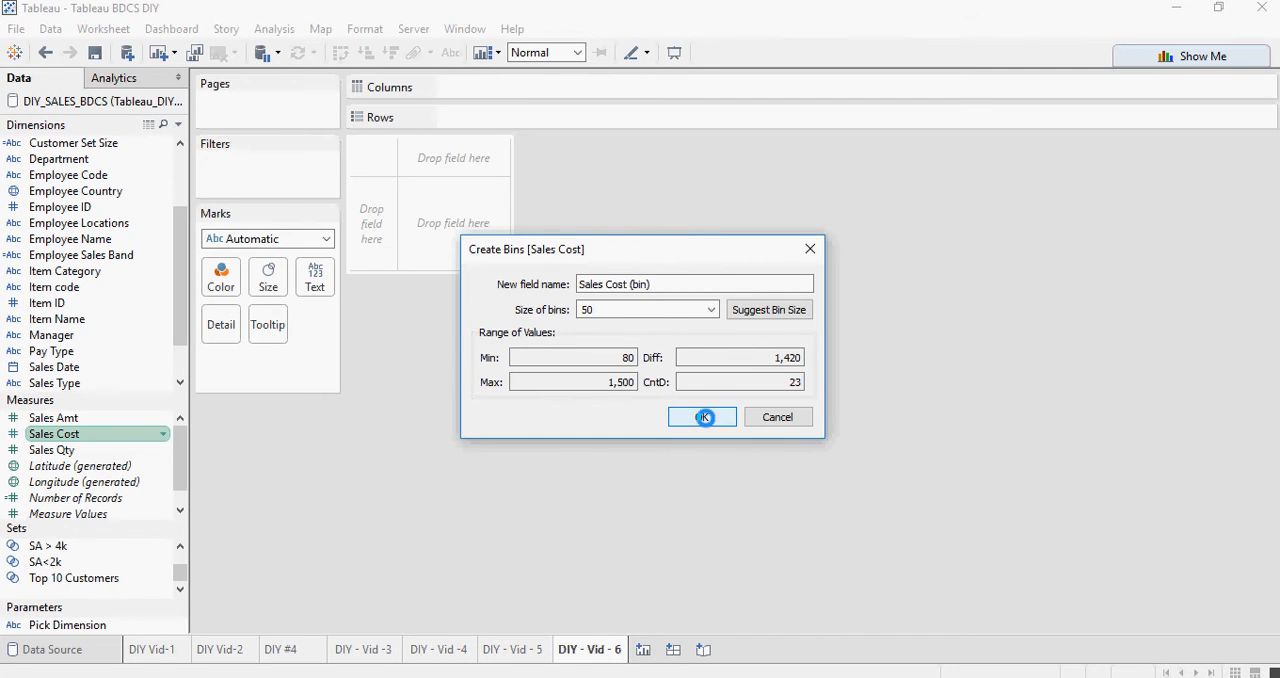
{"action": "left_click", "coordinate": [701, 417]}
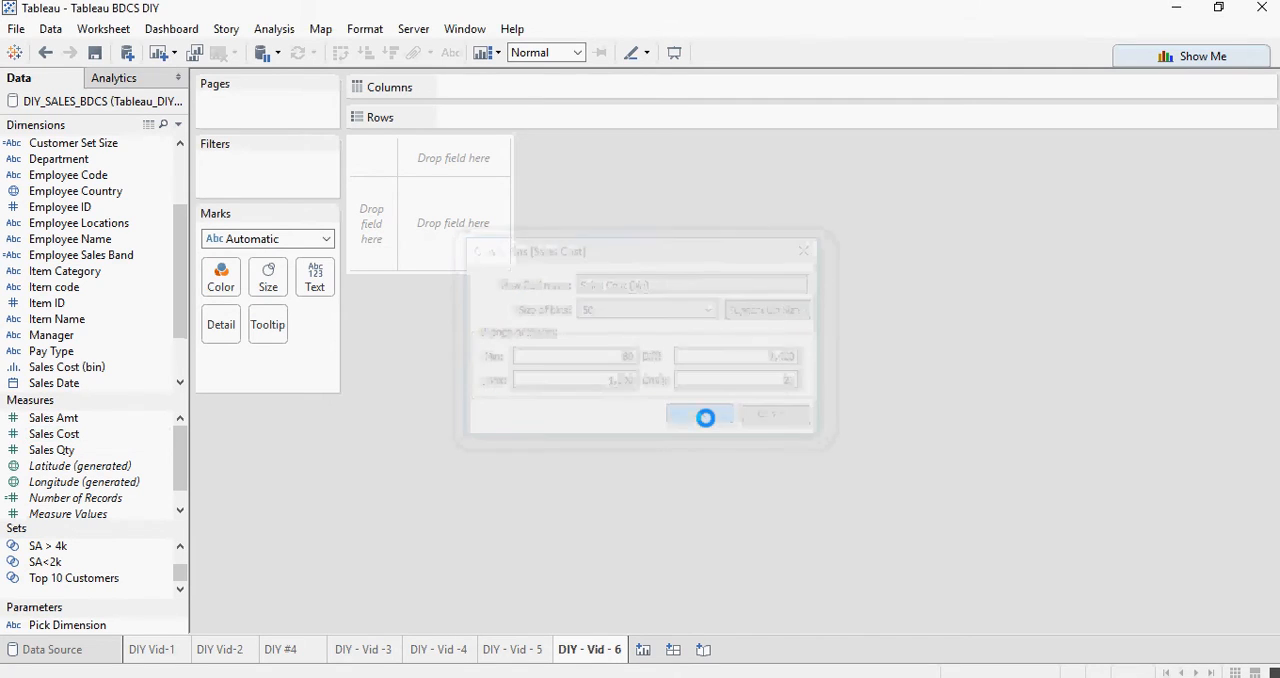
{"action": "left_click", "coordinate": [702, 416]}
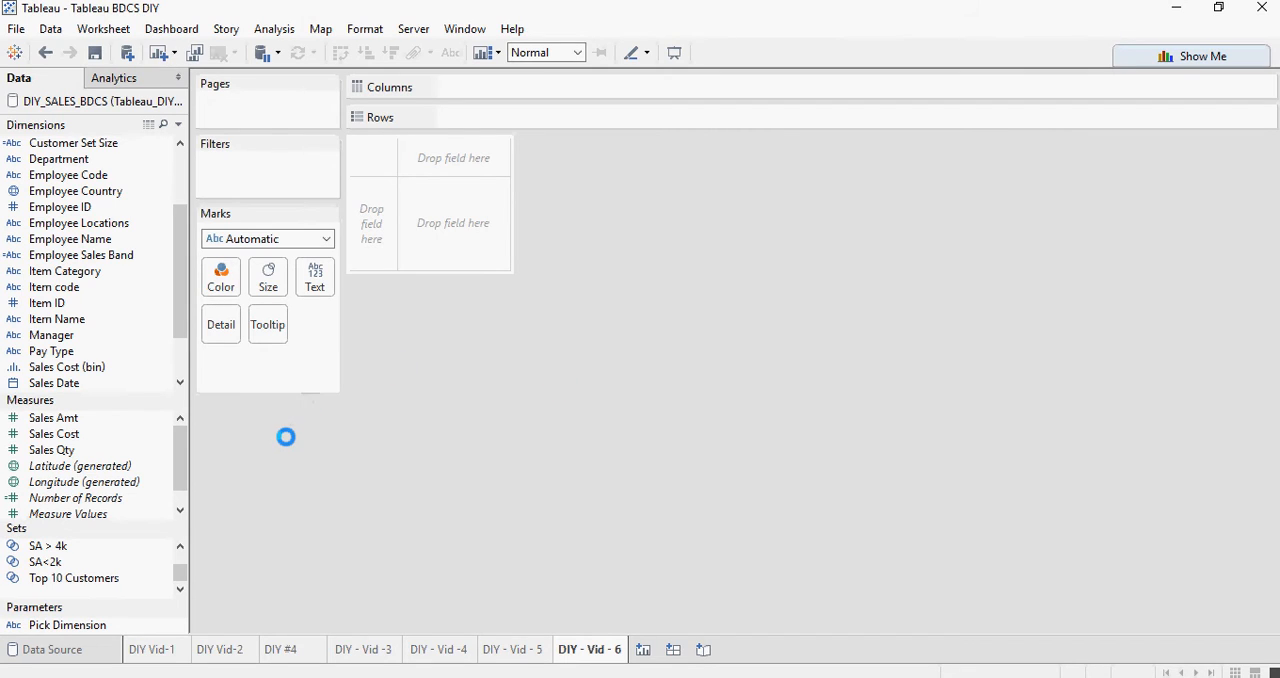
Add note step 6: drag the new bin field to the Columns shelf
{"action": "left_click", "coordinate": [51, 449]}
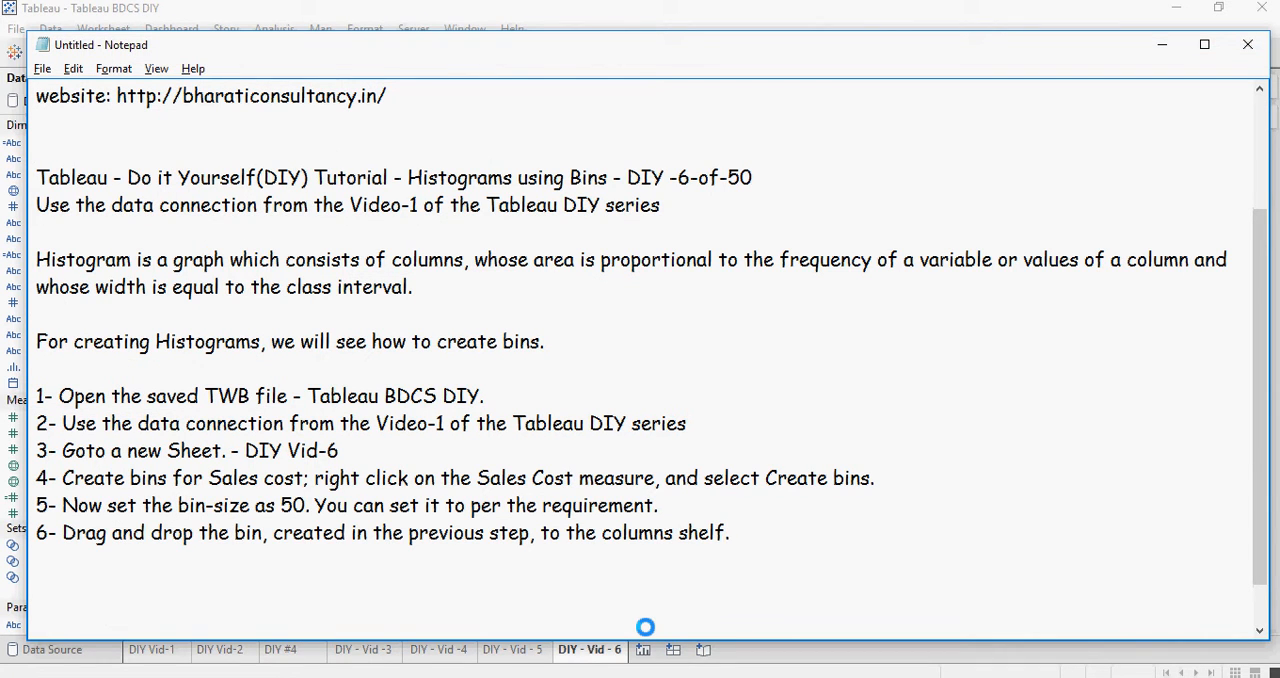
{"action": "key", "text": "Enter"}
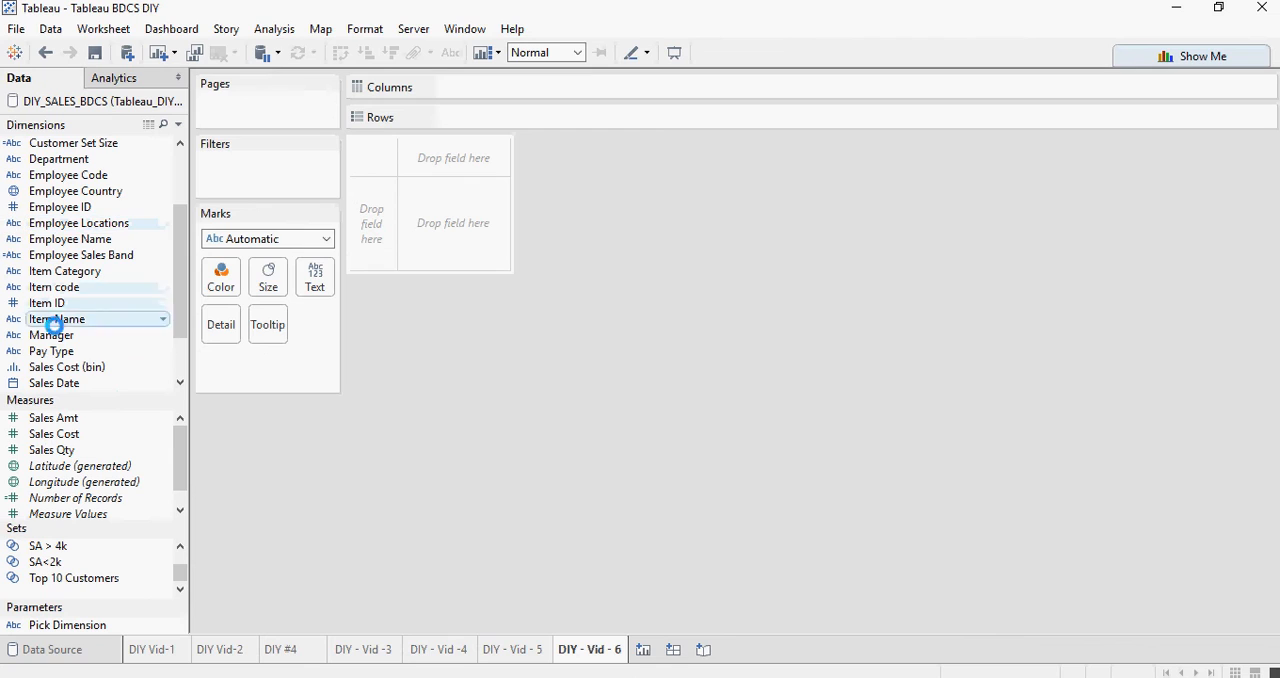
Drag Sales Cost (bin) onto the Columns shelf, producing 30 bin columns
{"action": "left_click", "coordinate": [67, 366]}
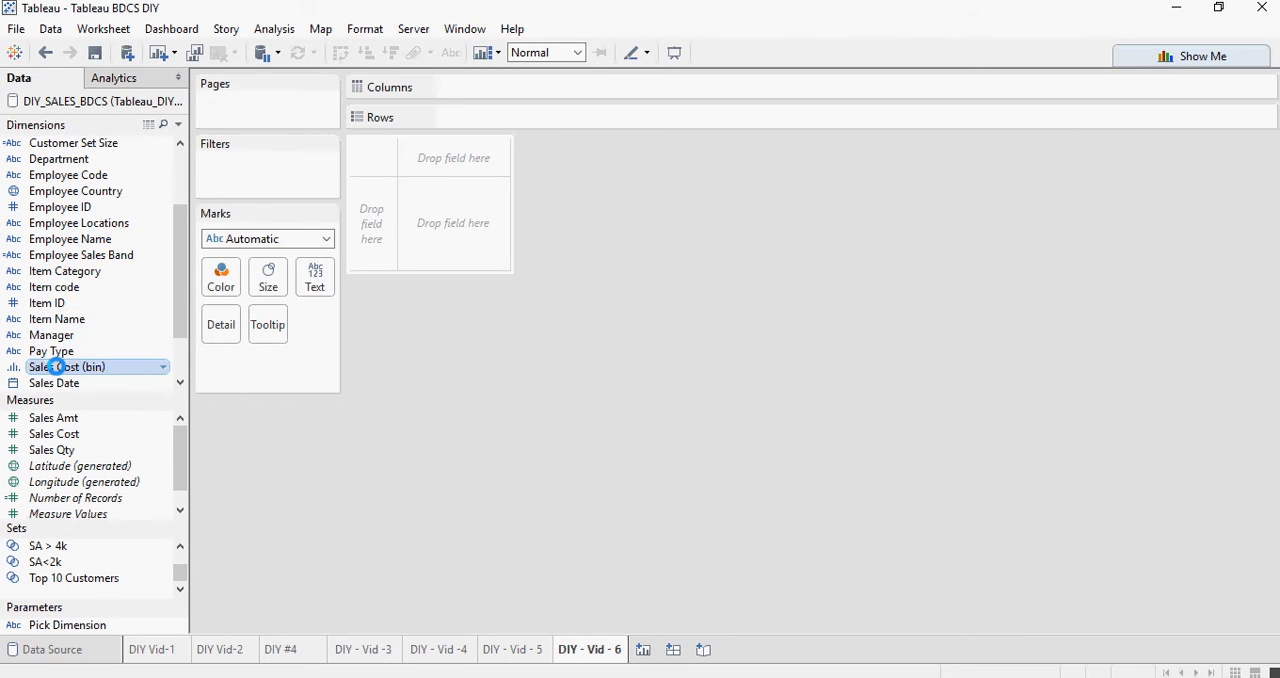
{"action": "left_click_drag", "start_coordinate": [68, 366], "coordinate": [435, 100]}
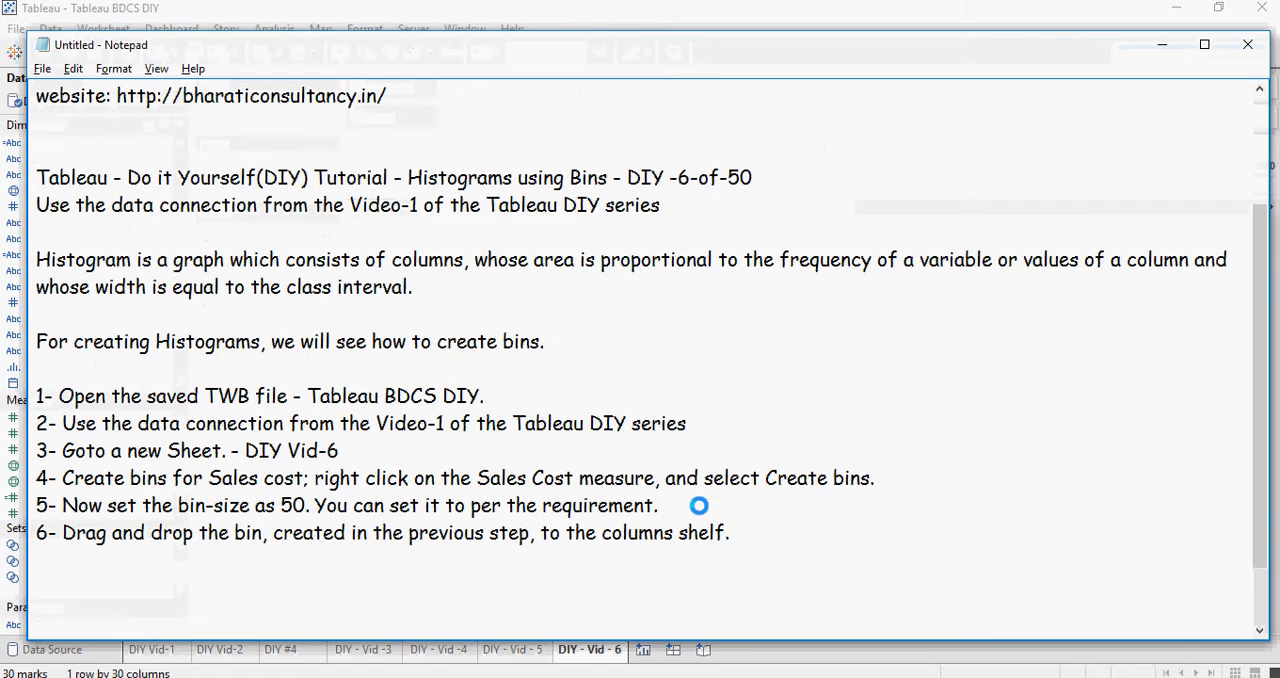
Add note step 7: drag the Sales Cost measure to the Rows shelf
{"action": "type", "text": "7- Drag and drop the Sales cost measure to the rows shelf."}
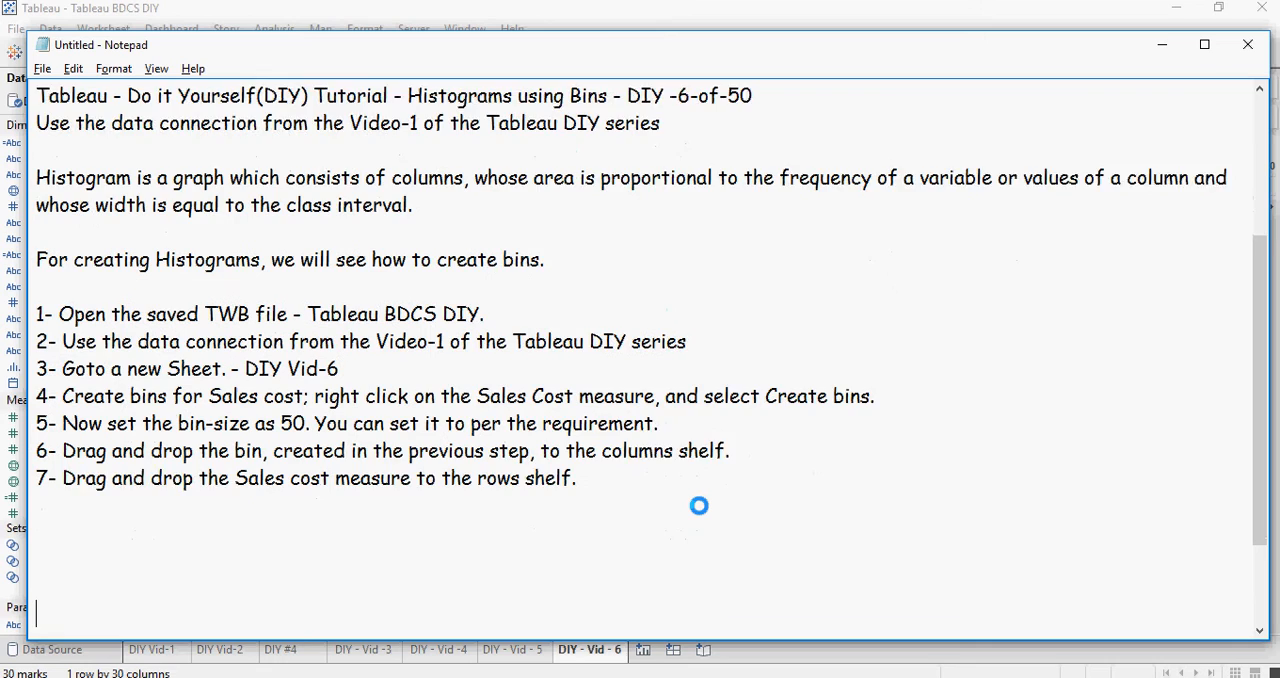
{"action": "scroll", "scroll_direction": "down", "scroll_amount": 3}
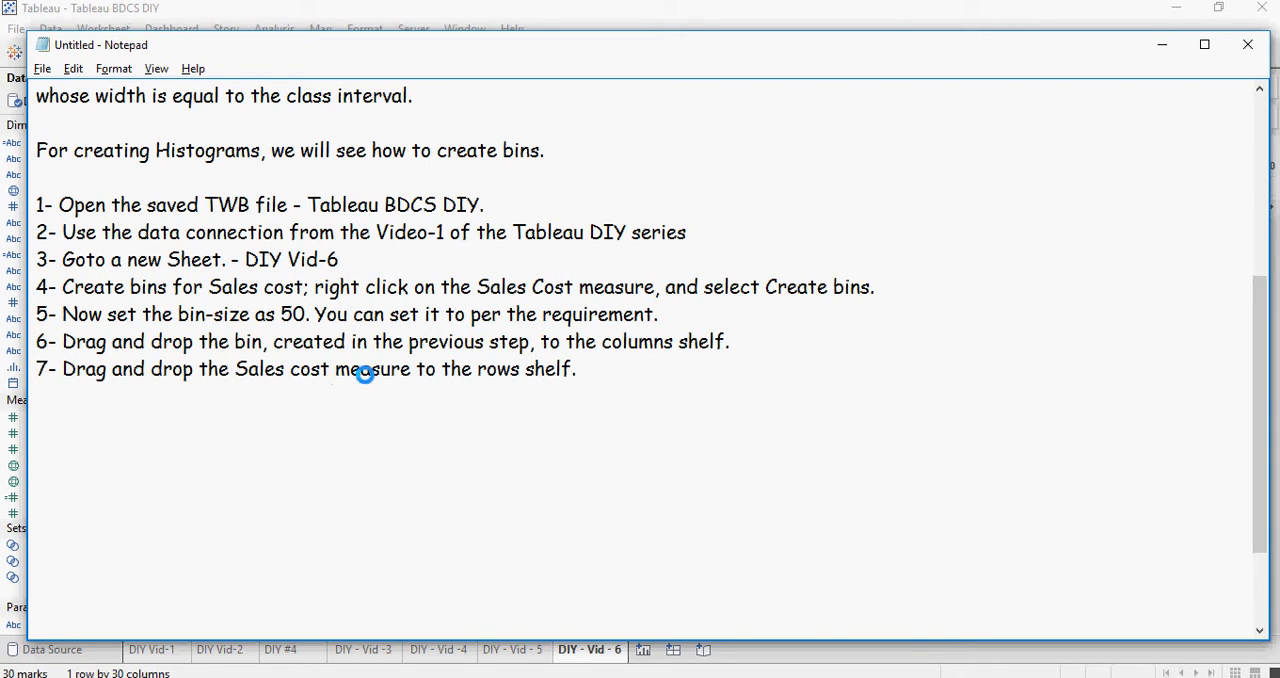
{"action": "mouse_move", "coordinate": [350, 377]}
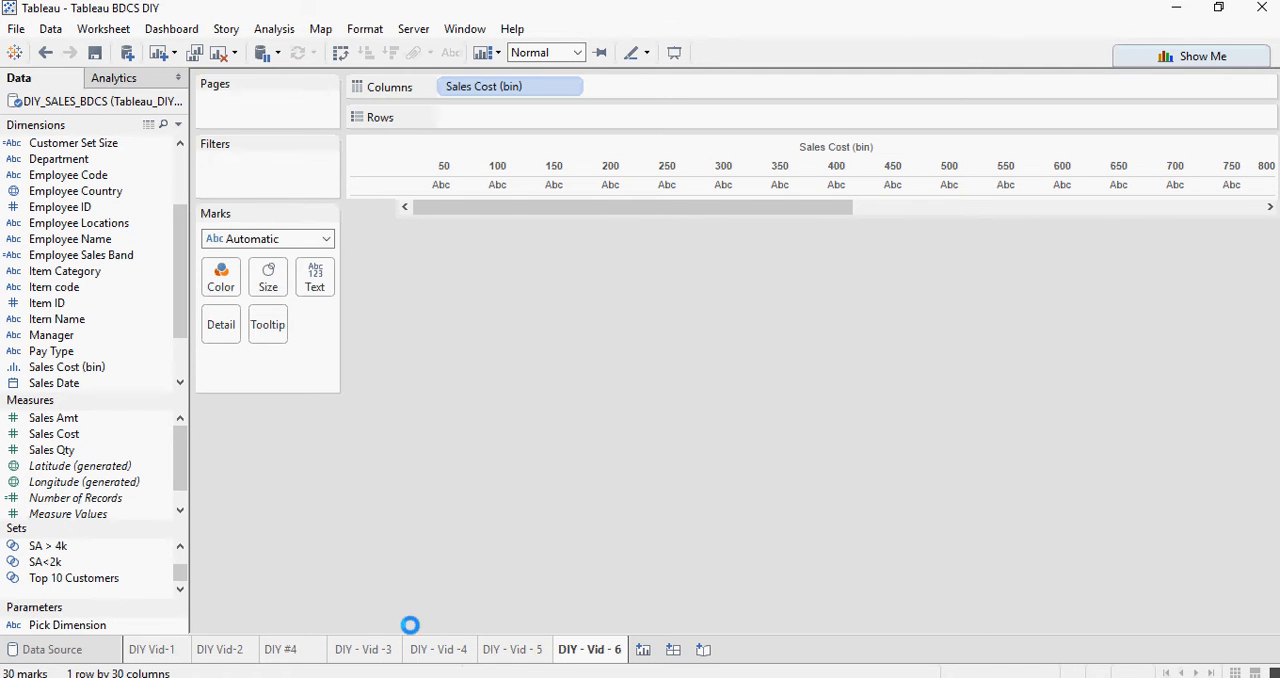
{"action": "left_click", "coordinate": [55, 433]}
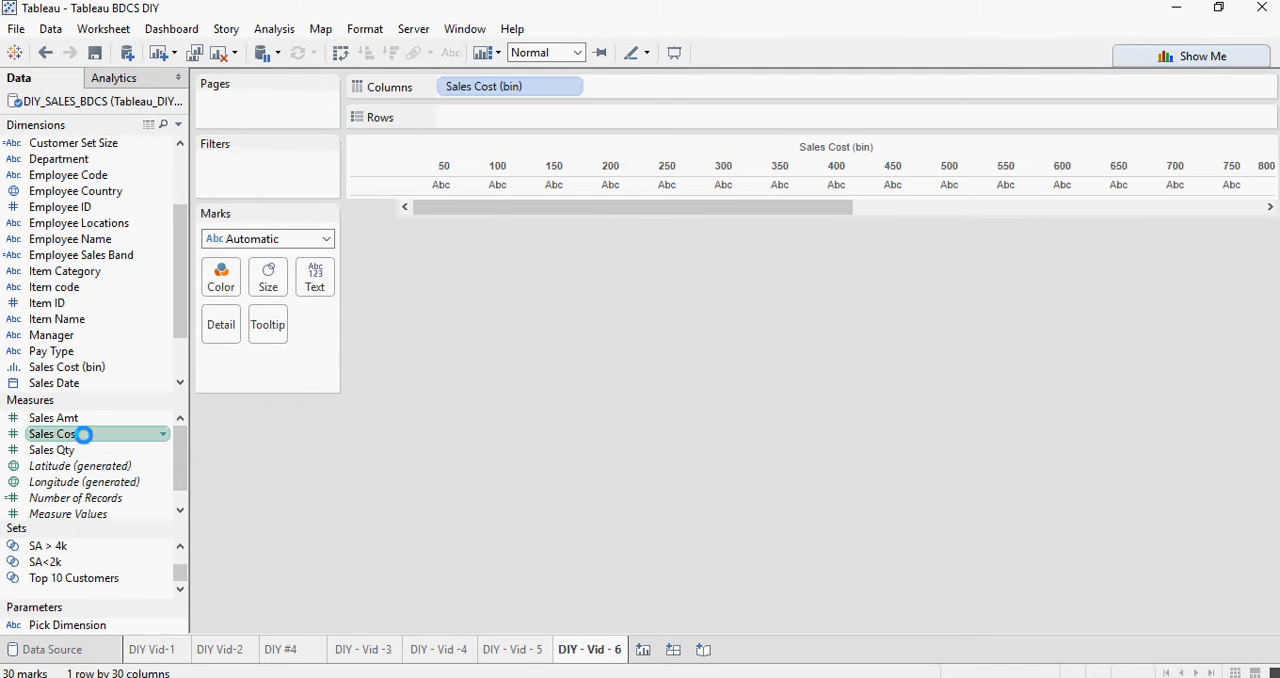
Drag Sales Cost onto Rows, giving a SUM(Sales Cost) bar per bin
{"action": "left_click_drag", "start_coordinate": [85, 433], "coordinate": [500, 113]}
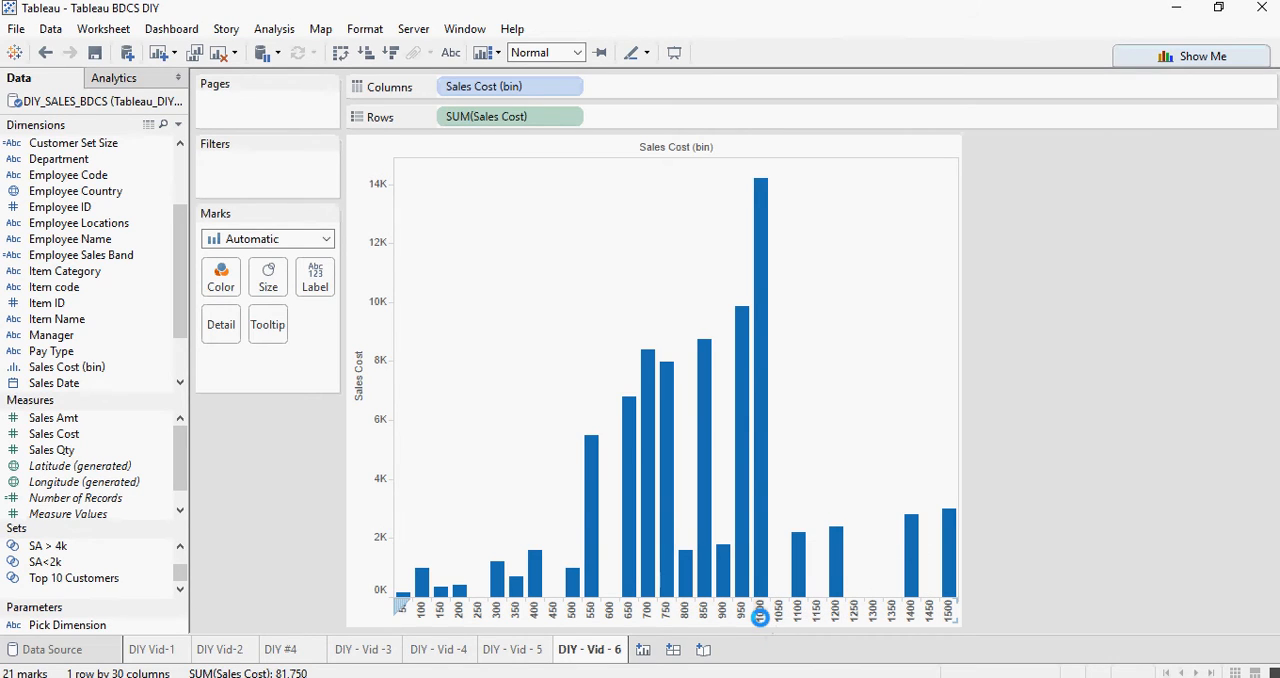
{"action": "mouse_move", "coordinate": [759, 560]}
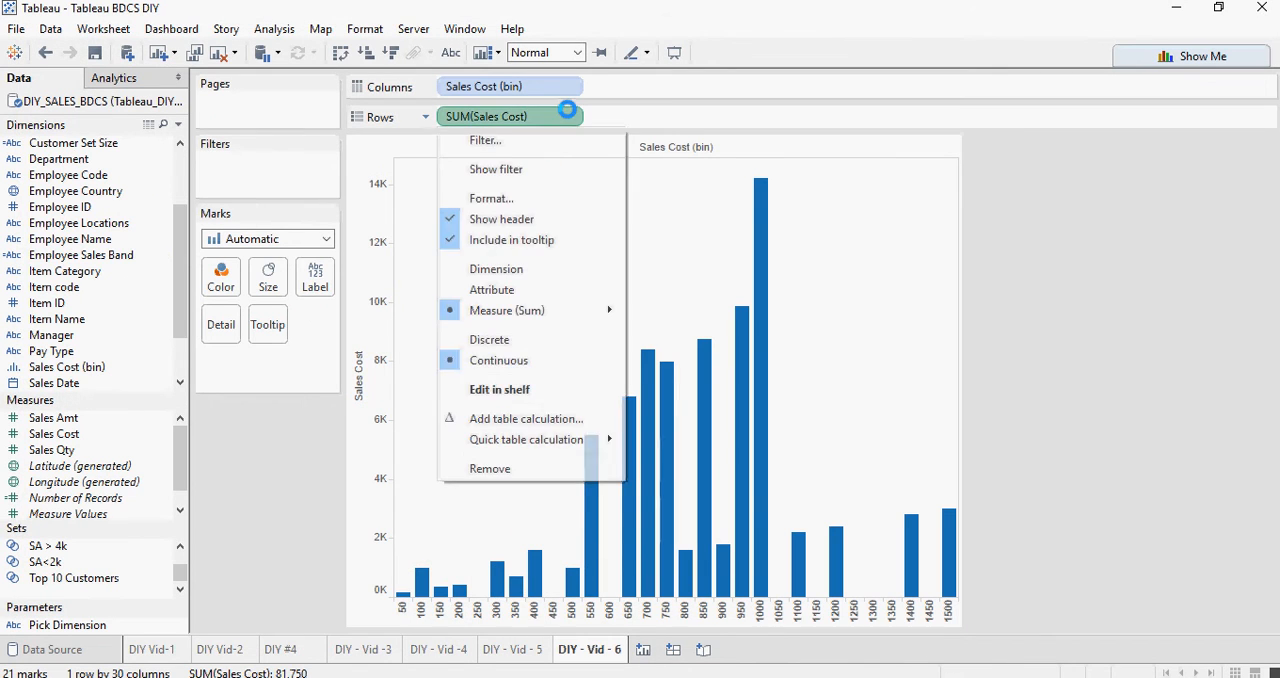
{"action": "mouse_move", "coordinate": [491, 289]}
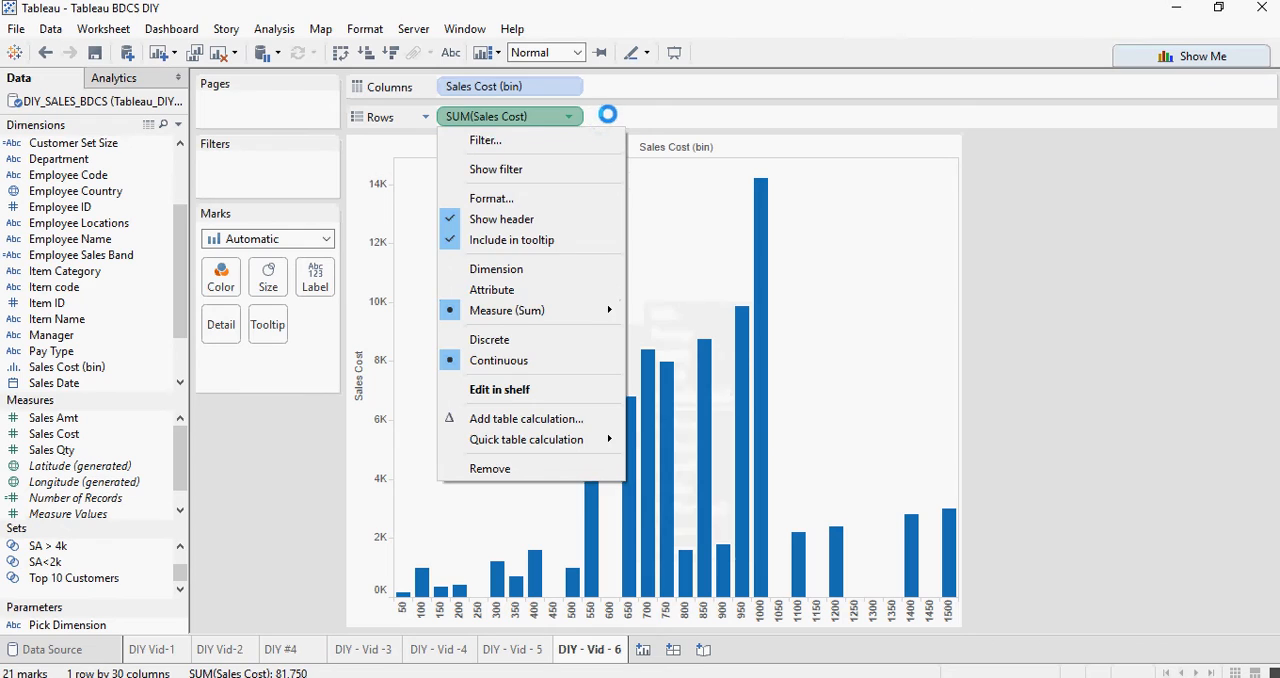
Switch the Sales Cost pill on Rows from Sum to Count, bars peaking at 14
{"action": "left_click", "coordinate": [510, 116]}
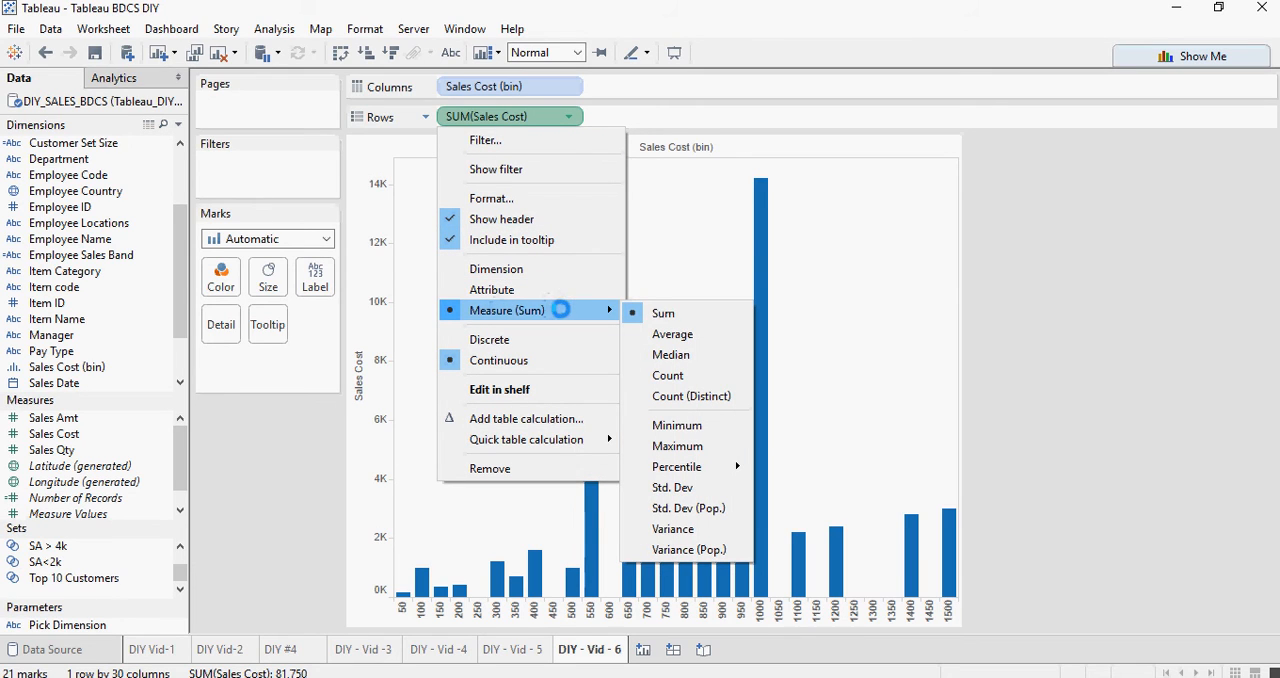
{"action": "left_click", "coordinate": [667, 375]}
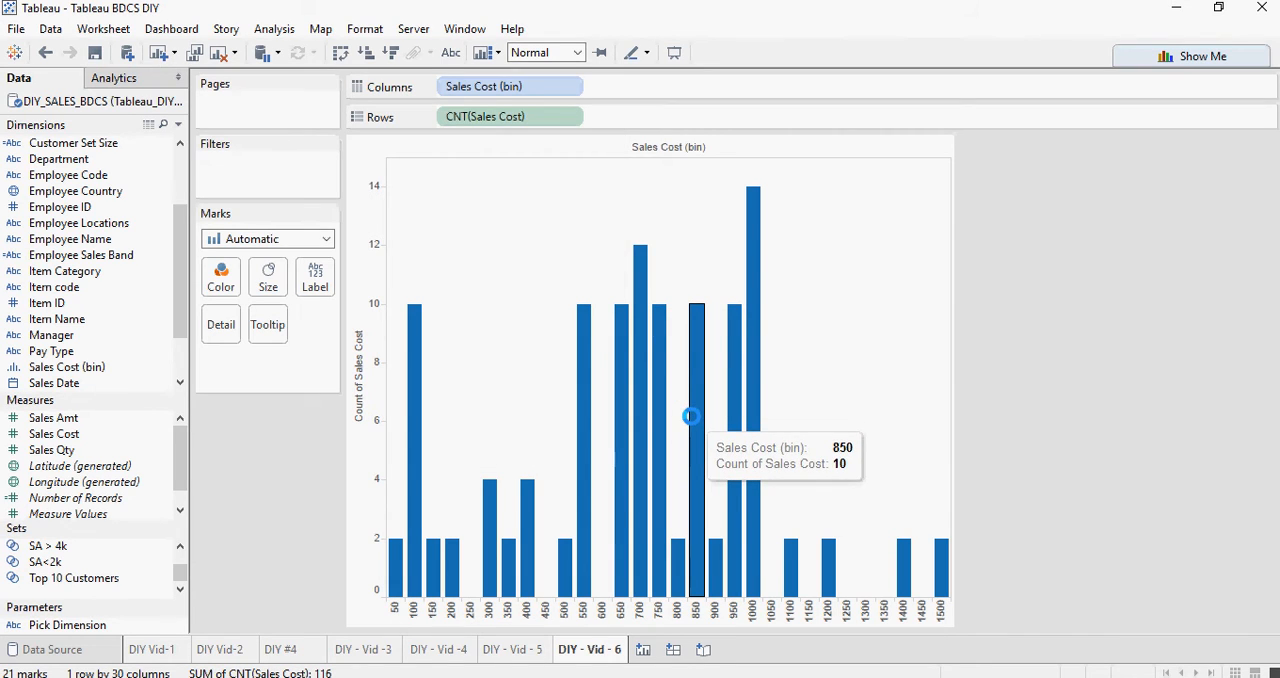
{"action": "mouse_move", "coordinate": [753, 477]}
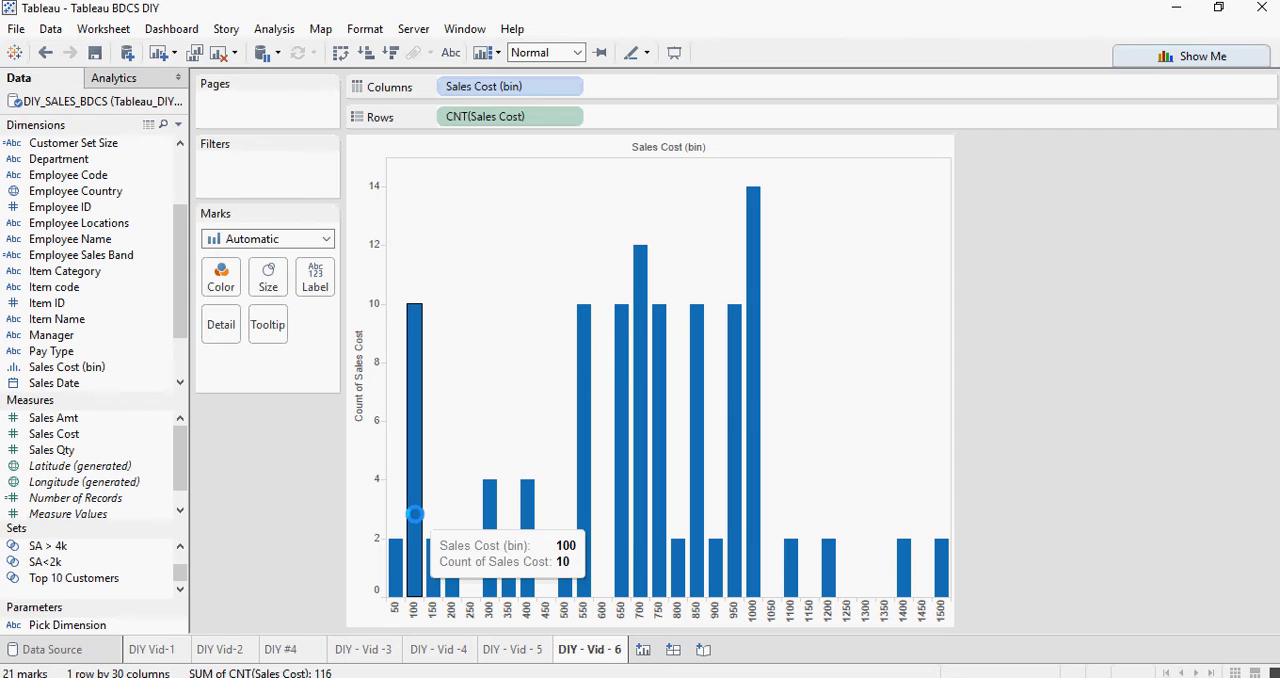
{"action": "mouse_move", "coordinate": [512, 519]}
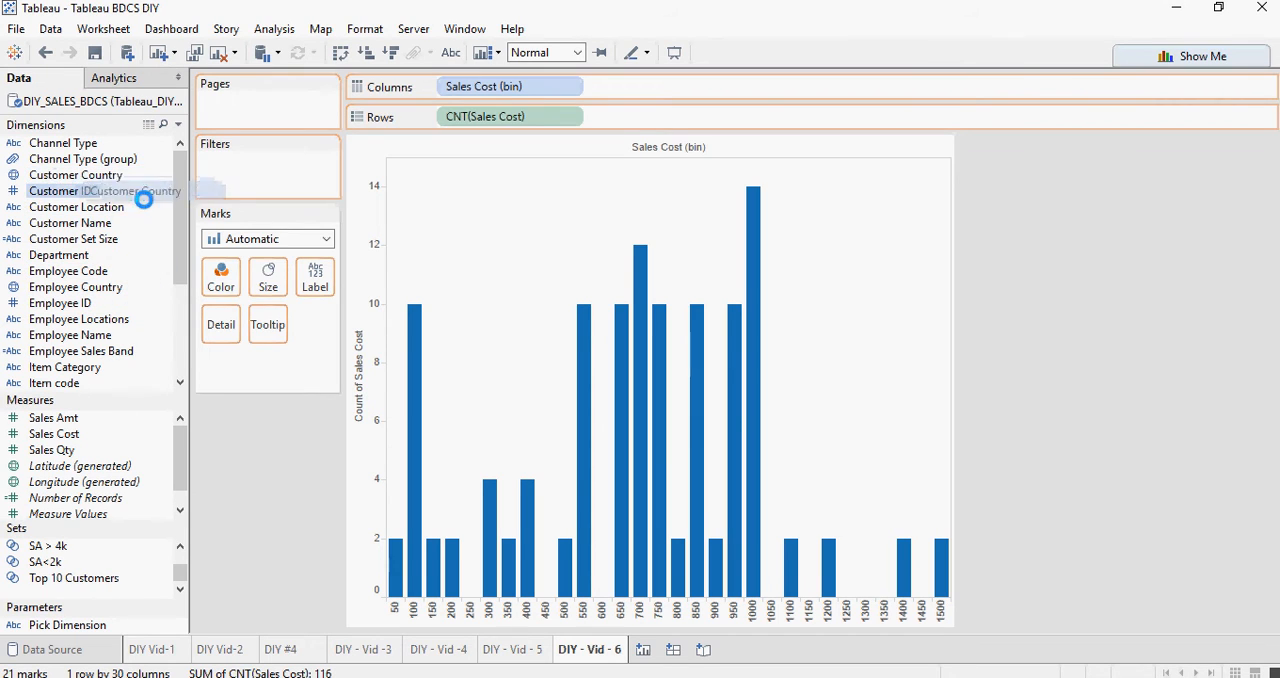
Drop Customer Country on Color, splitting bars into IN, UK and US segments
{"action": "left_click_drag", "start_coordinate": [75, 175], "coordinate": [220, 277]}
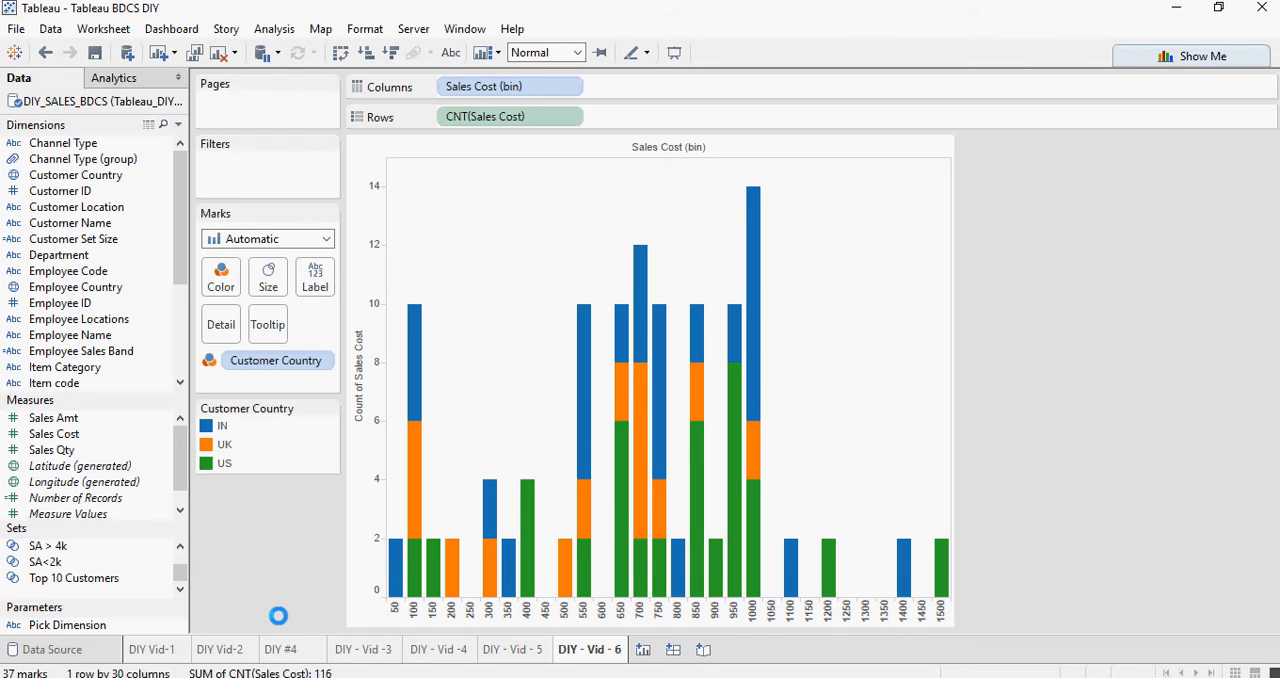
{"action": "mouse_move", "coordinate": [341, 521]}
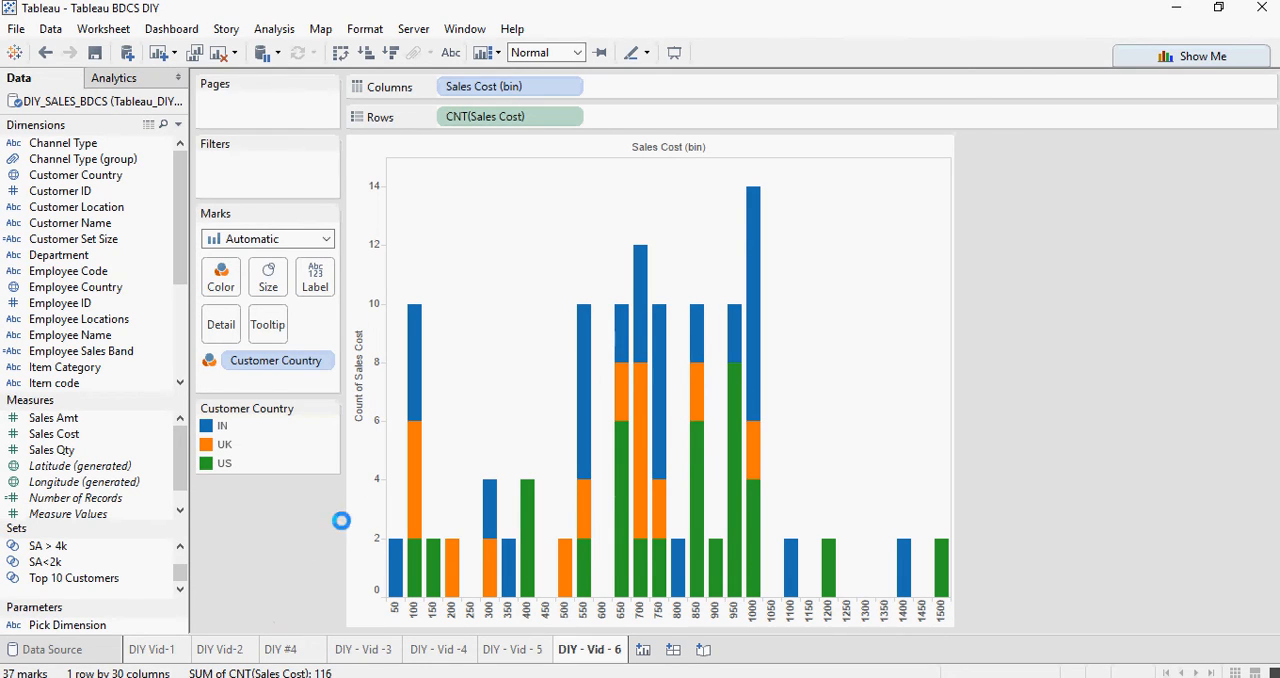
{"action": "mouse_move", "coordinate": [420, 494]}
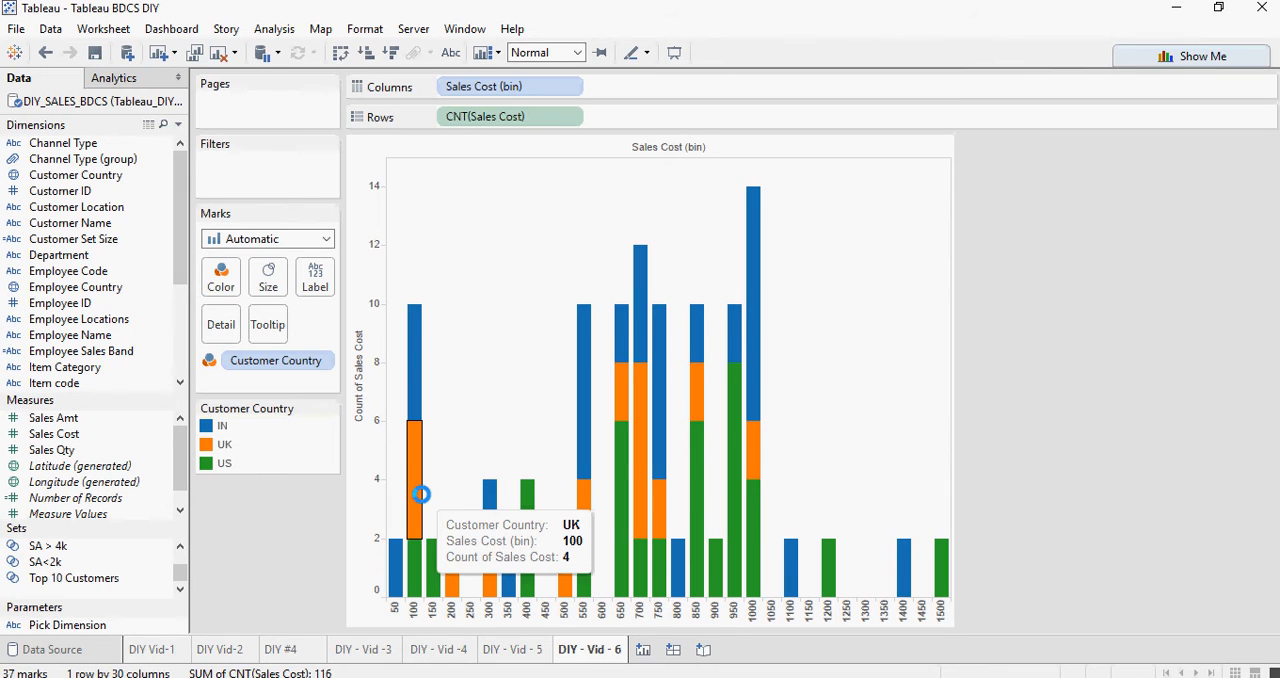
{"action": "mouse_move", "coordinate": [415, 385]}
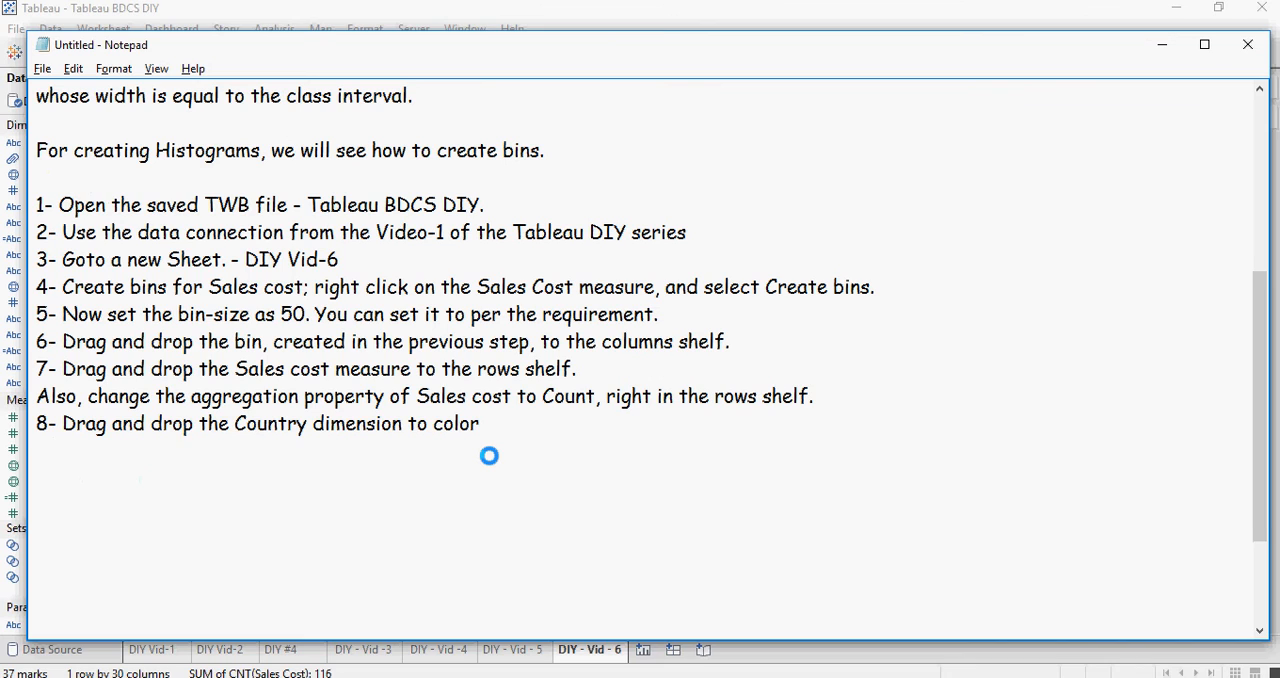
Note step 9, dragging Sales Cost onto Label, and return to the histogram worksheet
{"action": "type", "text": "9- Drag the sales cost in the label too."}
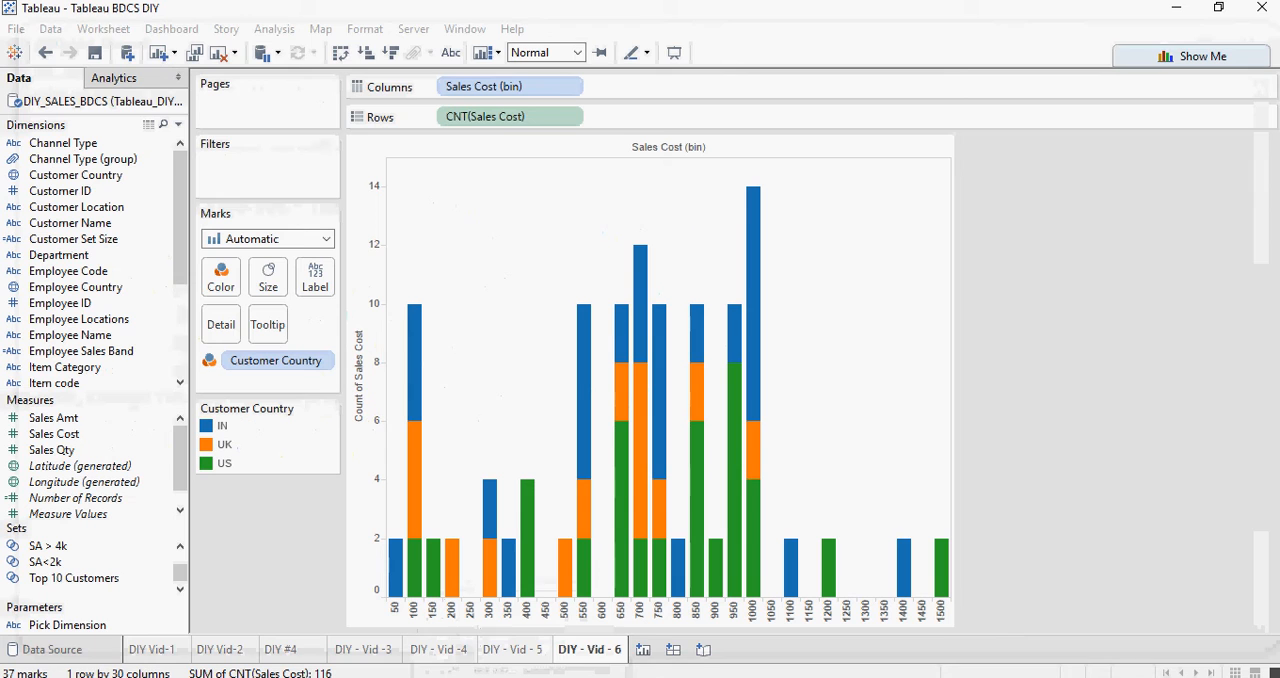
{"action": "left_click", "coordinate": [54, 433]}
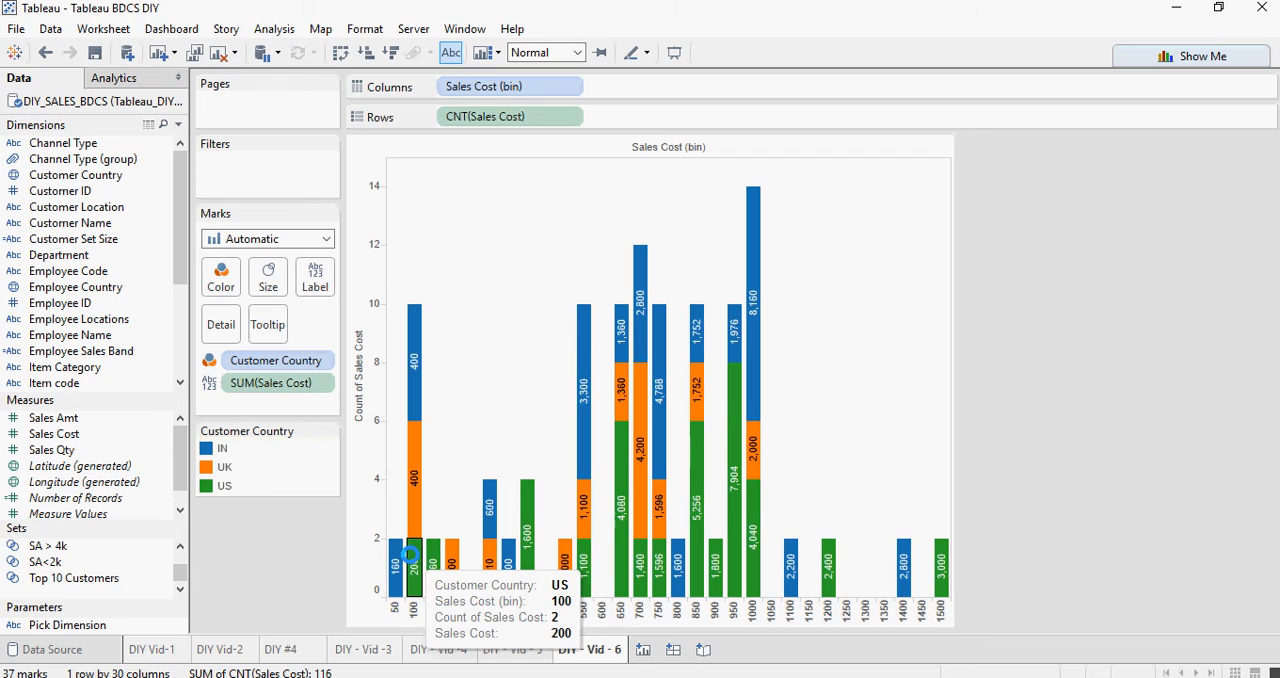
{"action": "mouse_move", "coordinate": [620, 345]}
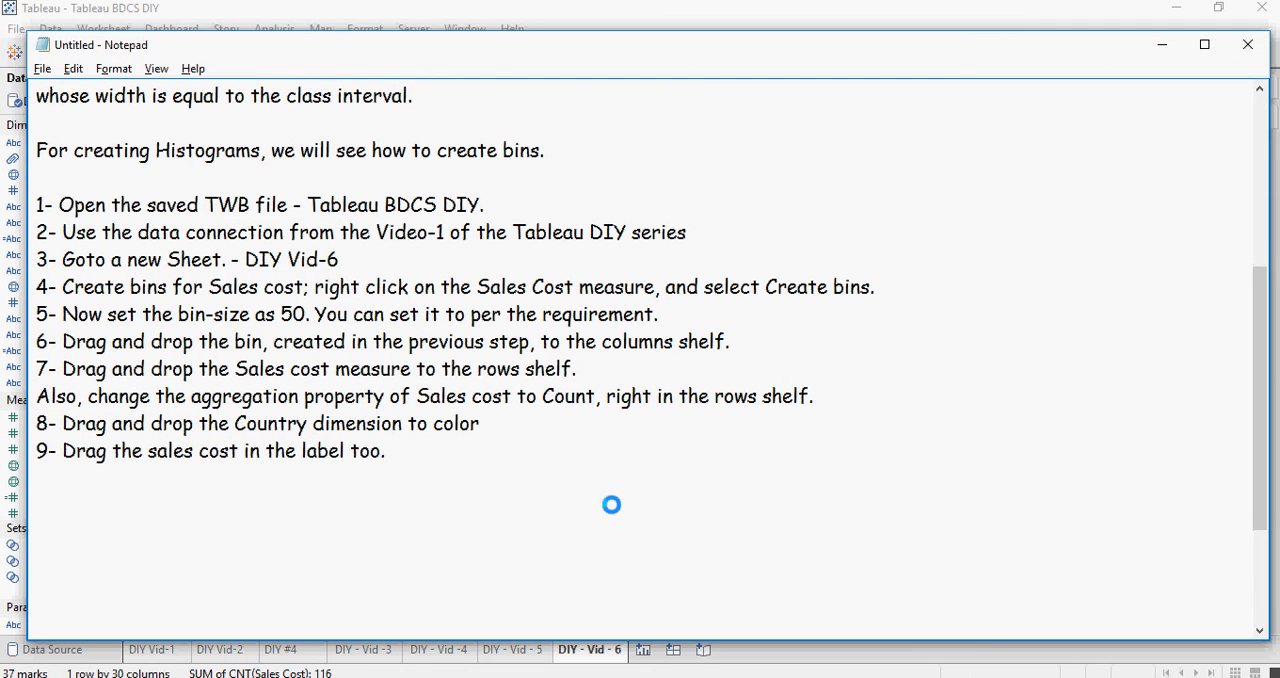
Add step 10, 'Do the following Hands on excercises.', and start a new line
{"action": "type", "text": "10- Do the following Hands on excercises."}
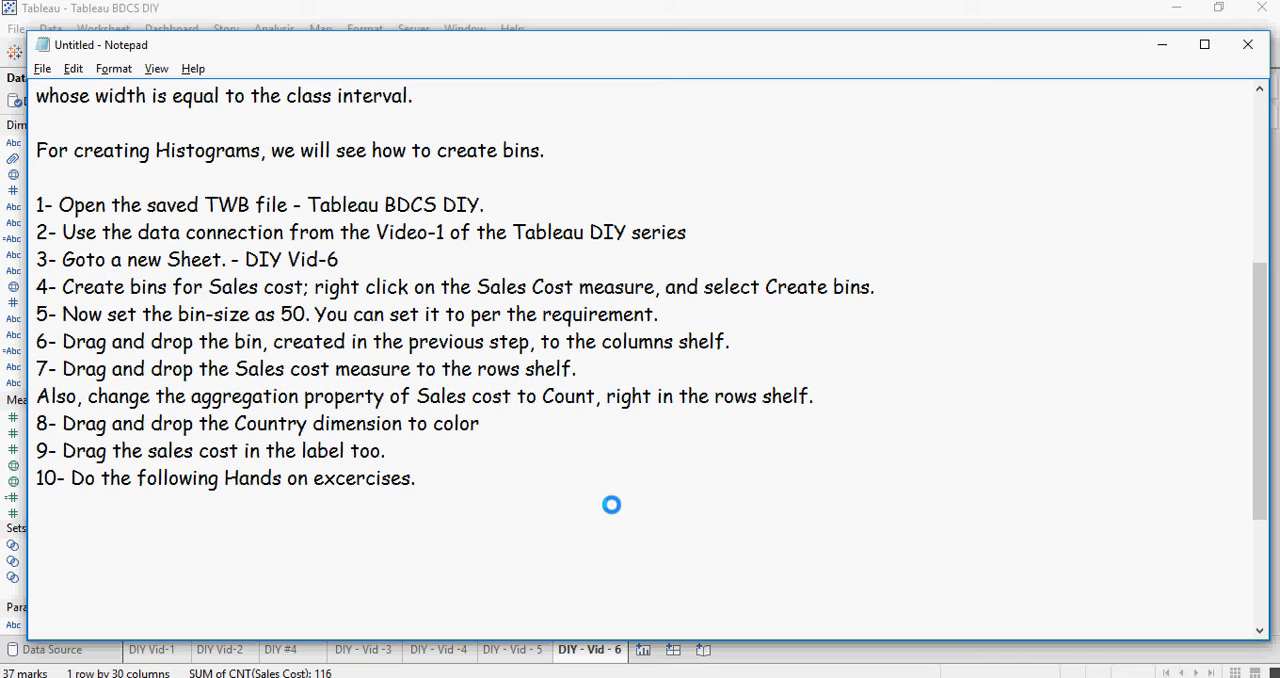
{"action": "left_click", "coordinate": [413, 478]}
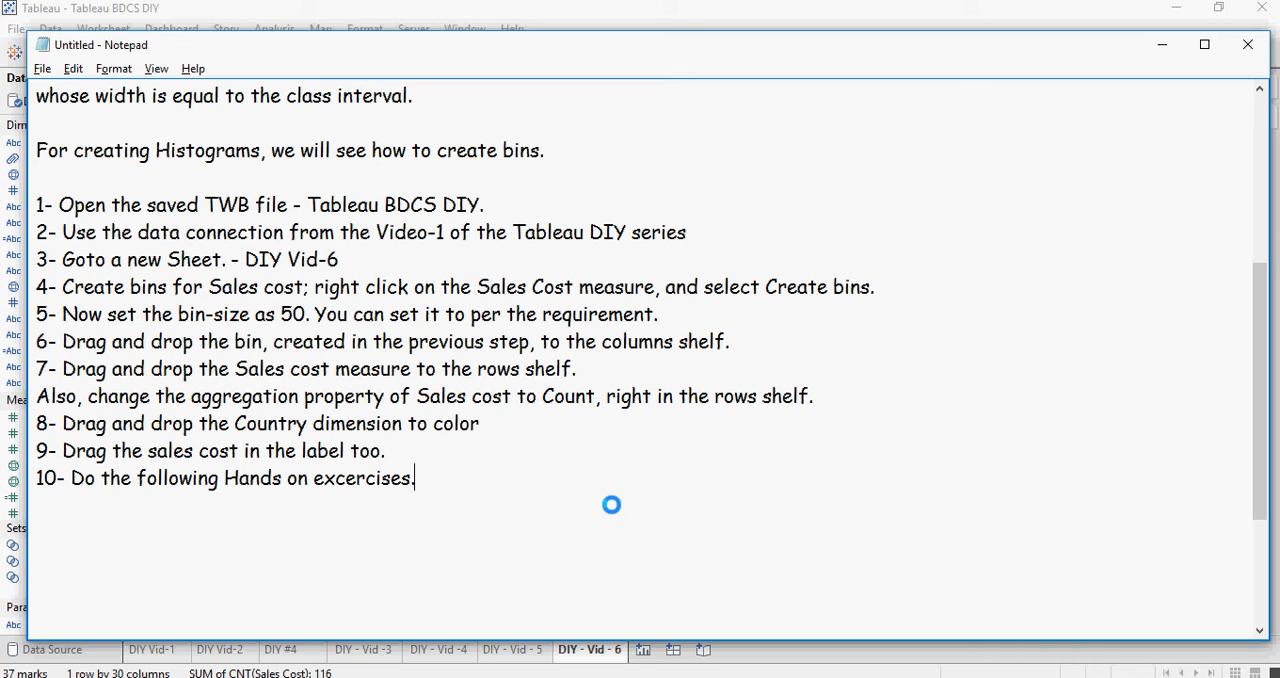
{"action": "key", "text": "enter"}
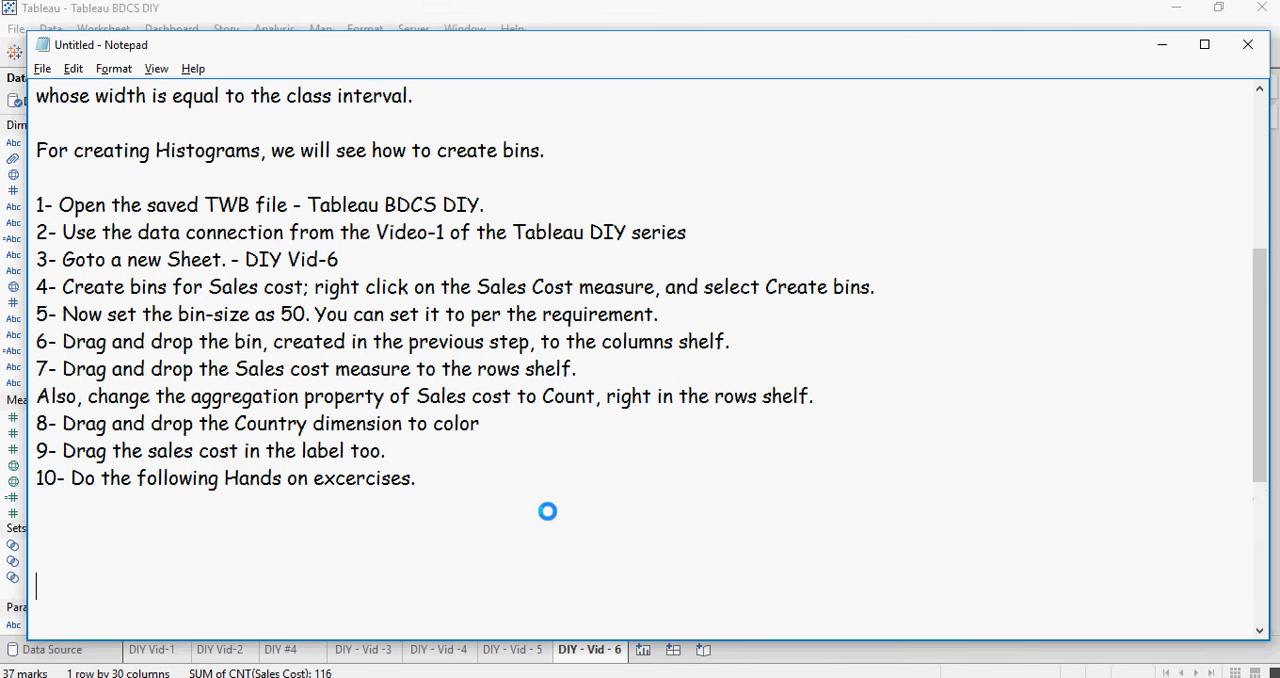
Change 'column' to 'row' in step 3 of the DIY #11 exercise
{"action": "scroll", "scroll_direction": "down", "scroll_amount": 3}
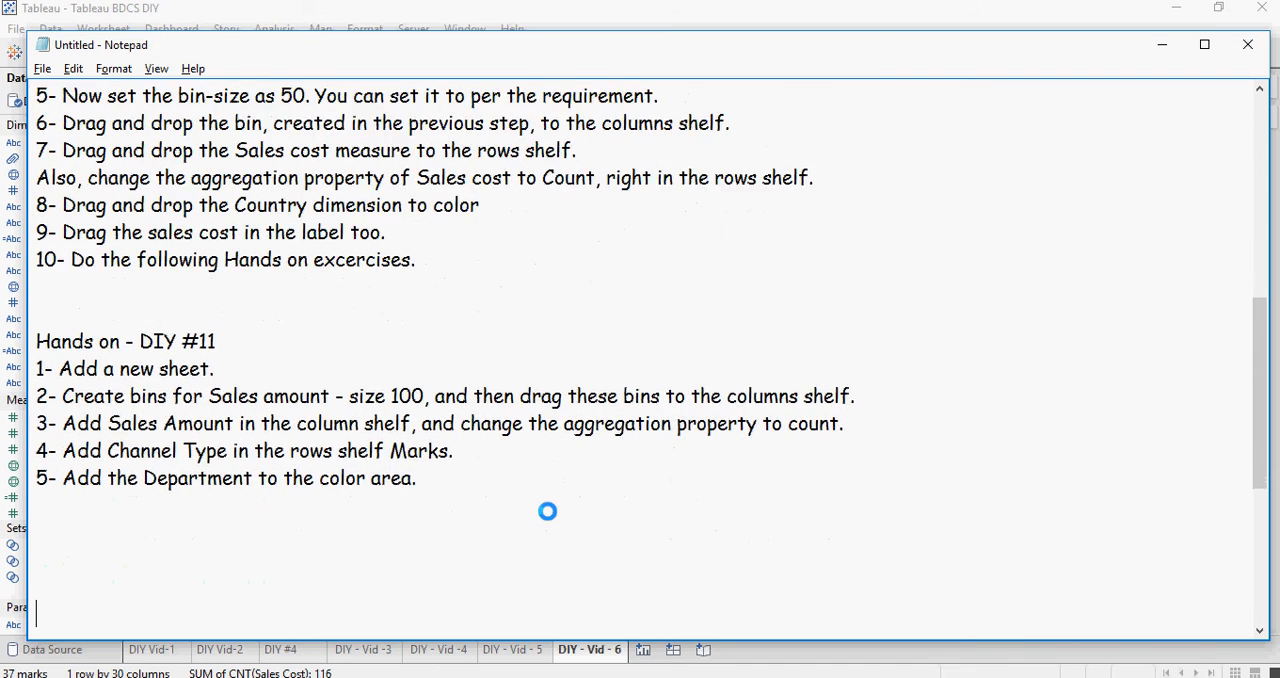
{"action": "scroll", "scroll_direction": "down", "scroll_amount": 3}
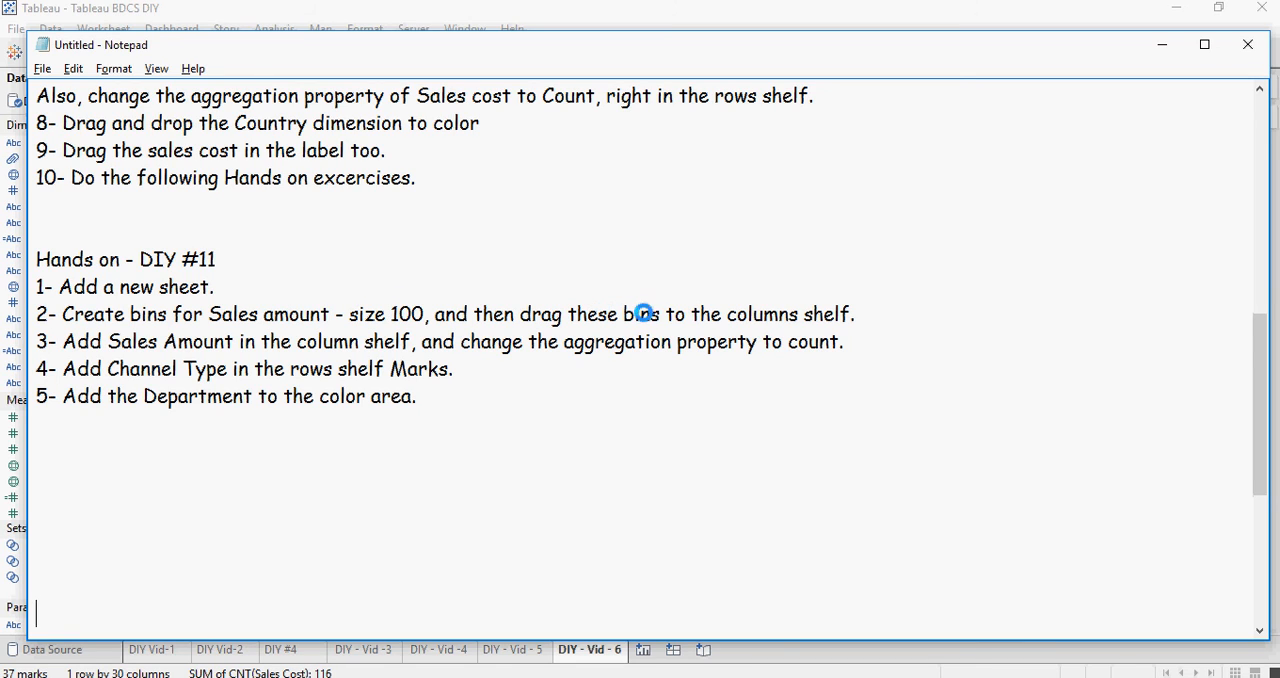
{"action": "mouse_move", "coordinate": [800, 316]}
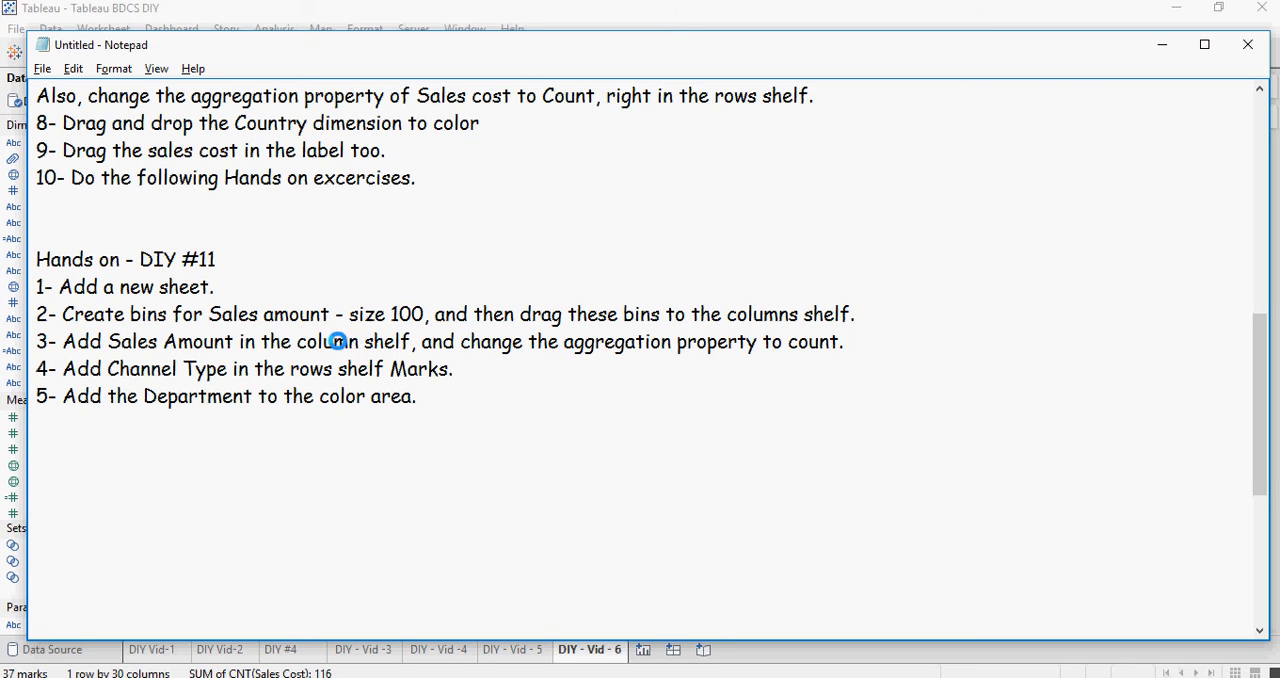
{"action": "double_click", "coordinate": [328, 341]}
{"action": "type", "text": "row"}
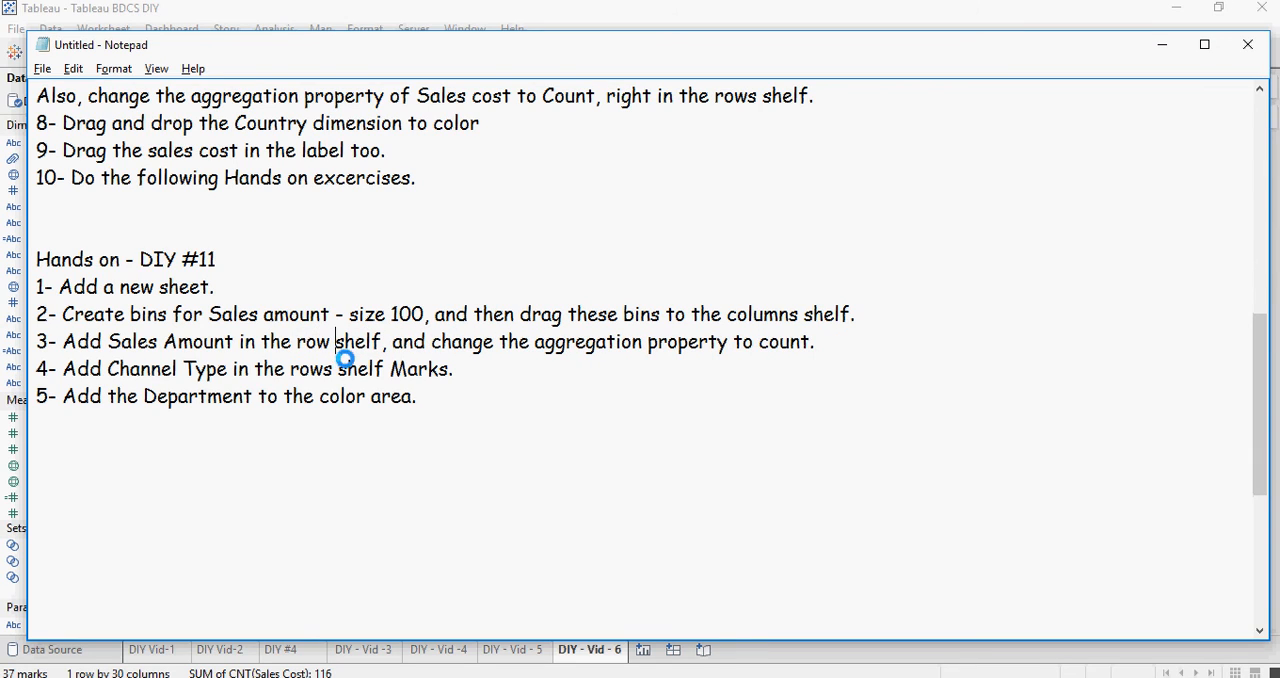
{"action": "mouse_move", "coordinate": [618, 378]}
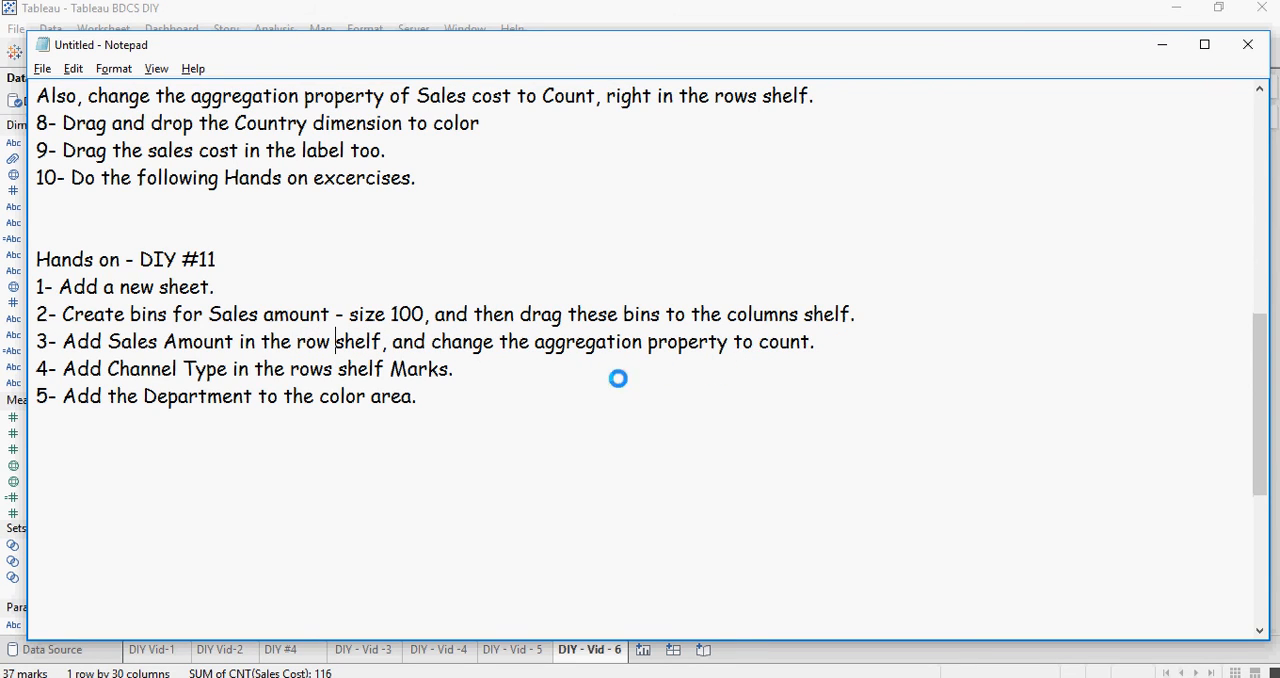
{"action": "mouse_move", "coordinate": [429, 377]}
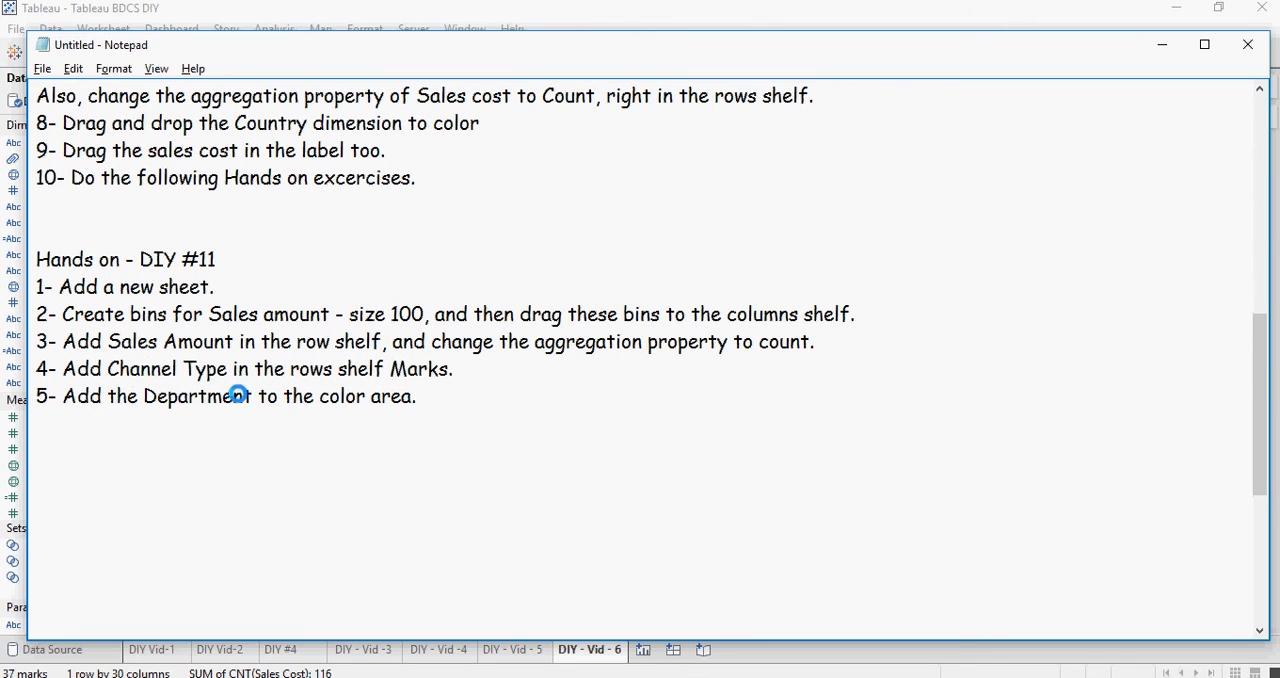
{"action": "mouse_move", "coordinate": [486, 410]}
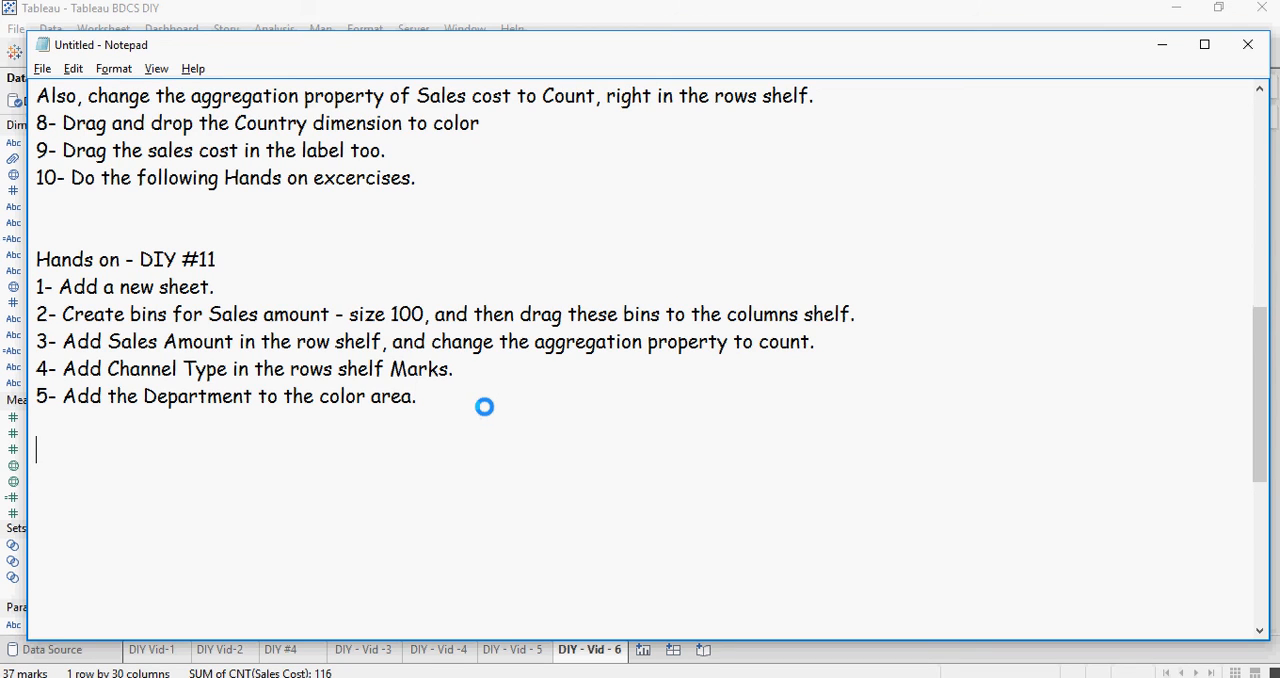
{"action": "scroll", "scroll_direction": "down", "scroll_amount": 3}
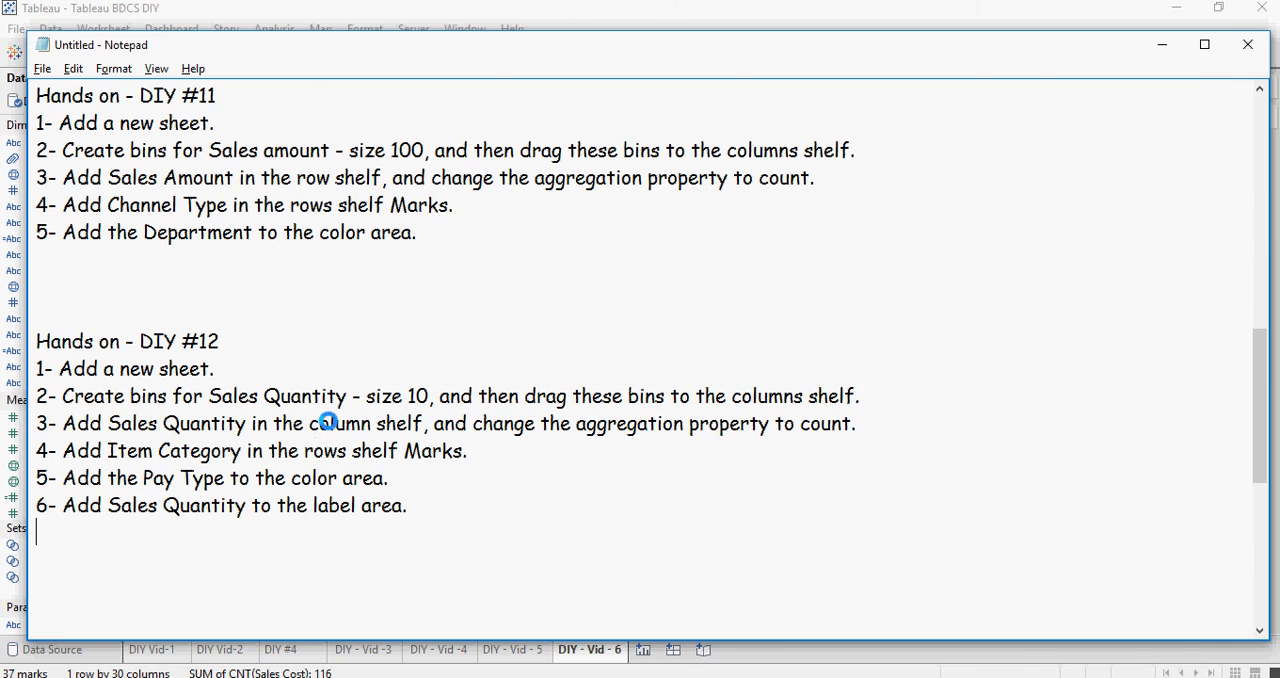
Replace 'column' with 'rows' in DIY #12 step 3 and add a trailing new line
{"action": "double_click", "coordinate": [340, 423]}
{"action": "type", "text": "rows"}
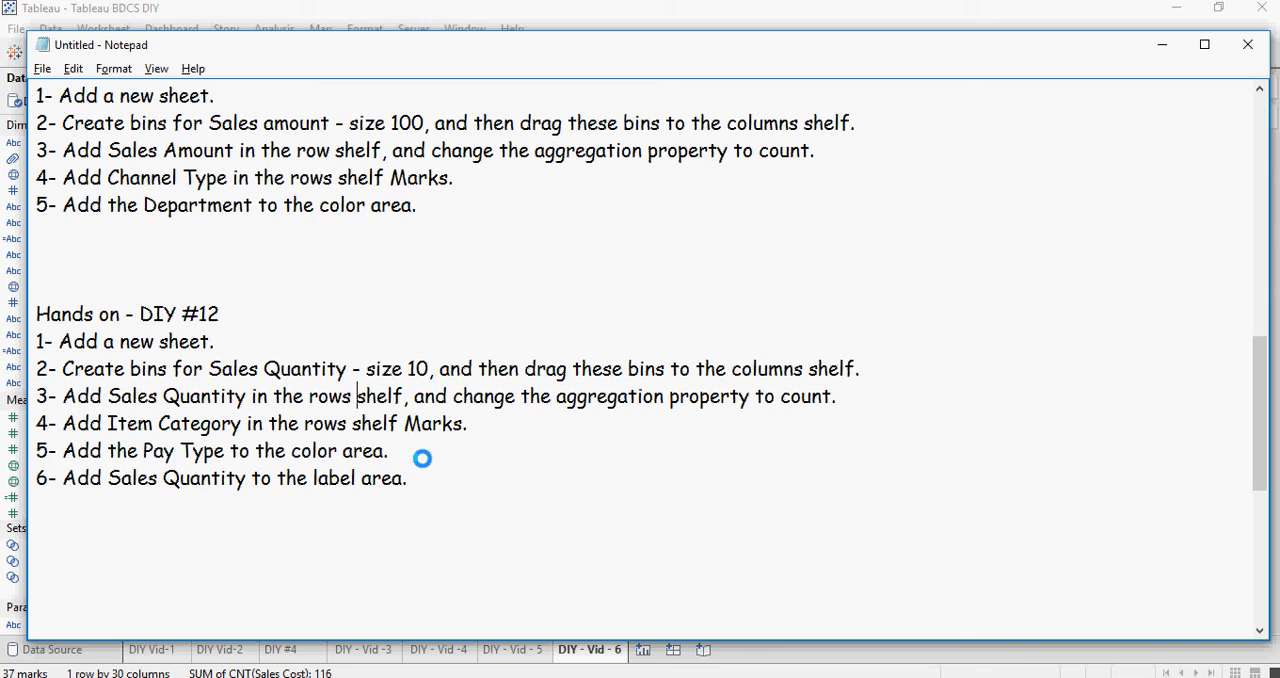
{"action": "mouse_move", "coordinate": [194, 416]}
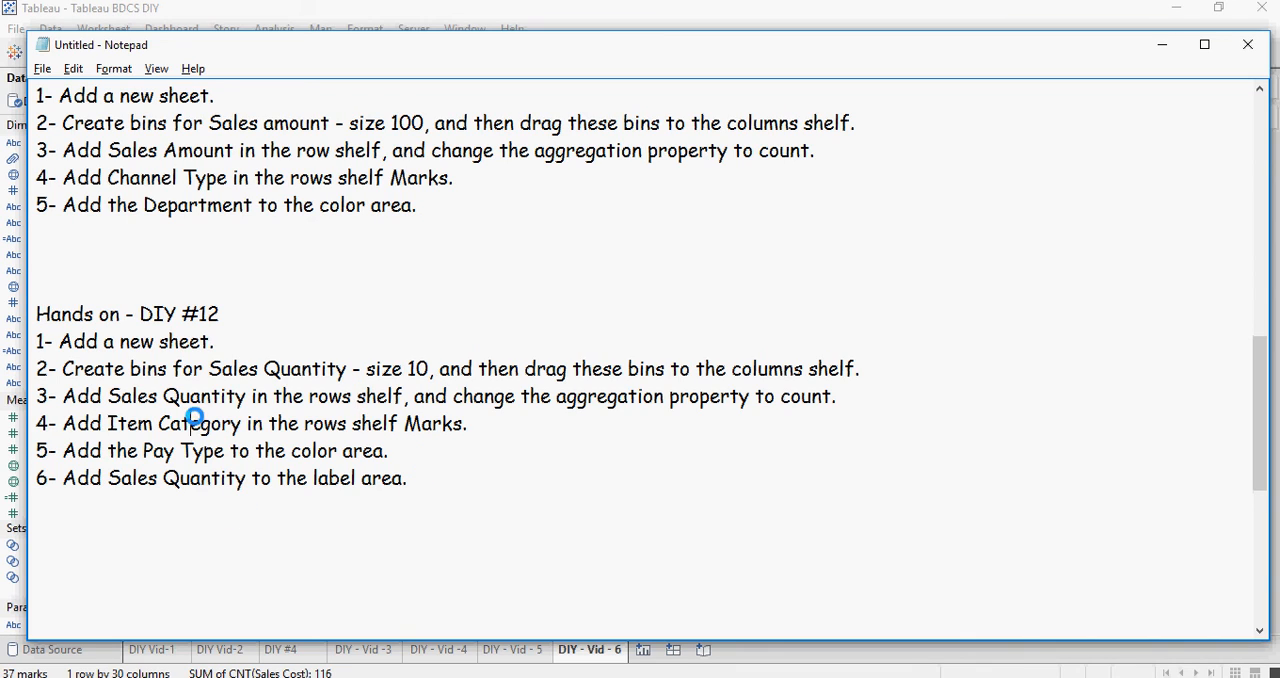
{"action": "mouse_move", "coordinate": [110, 458]}
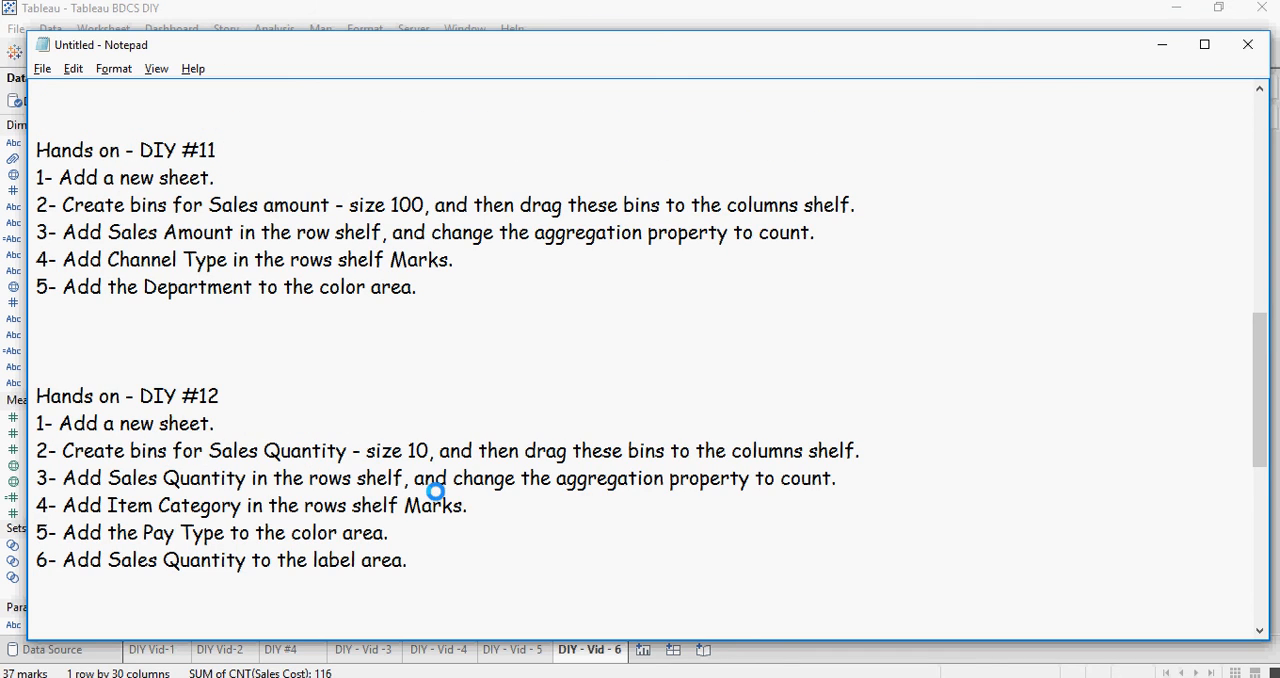
{"action": "key", "text": "enter"}
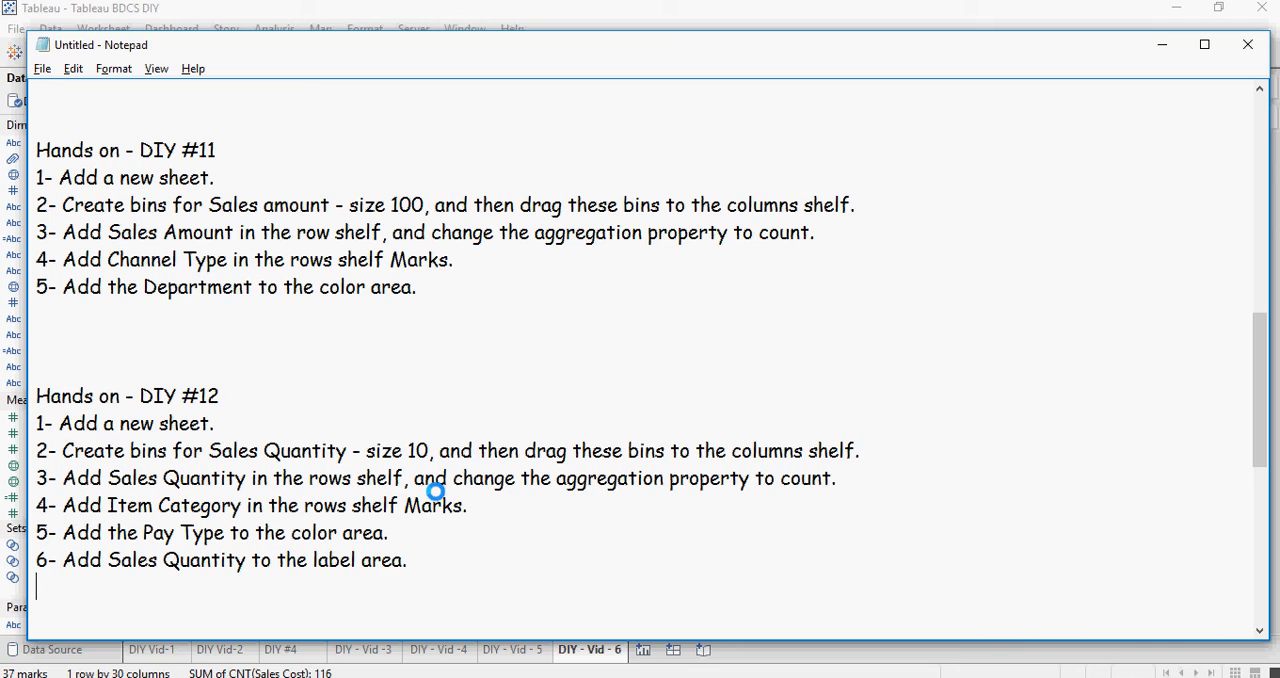